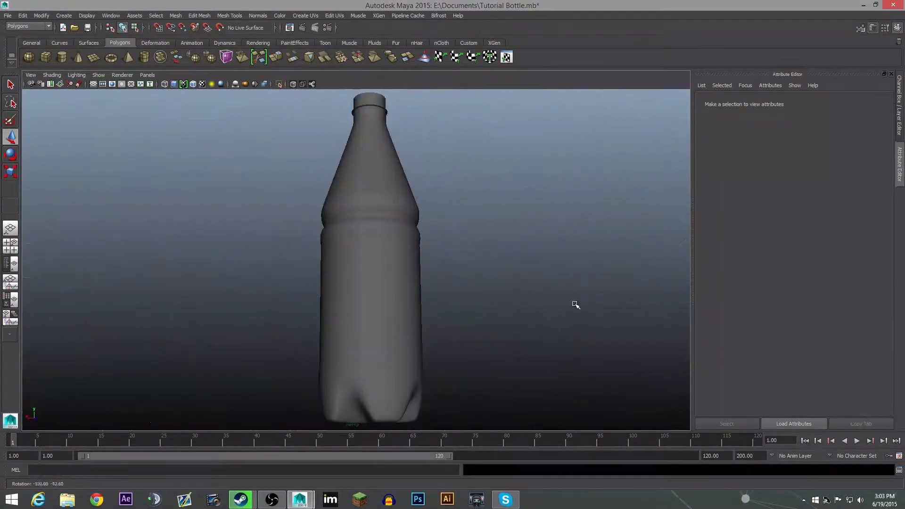
# Step: Select and inspect the bottle model in the viewport, then deselect it
pyautogui.click(369, 260)
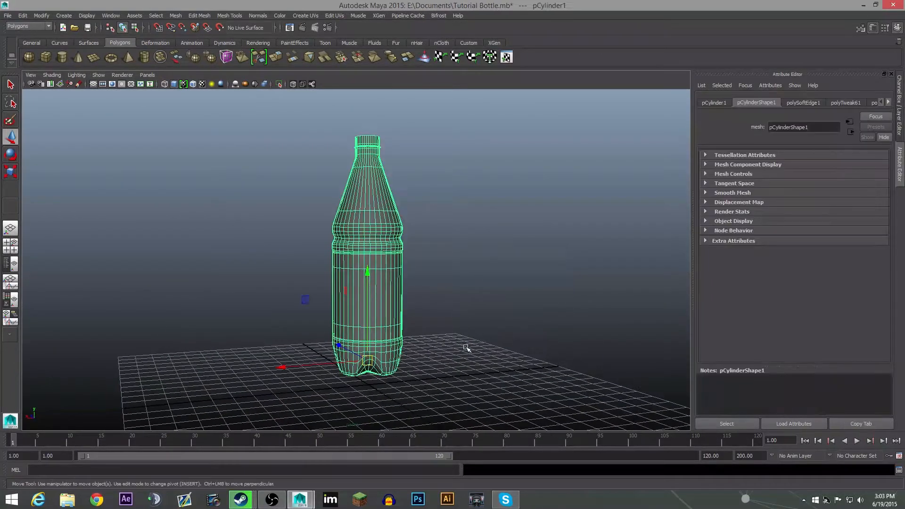
pyautogui.press('1')
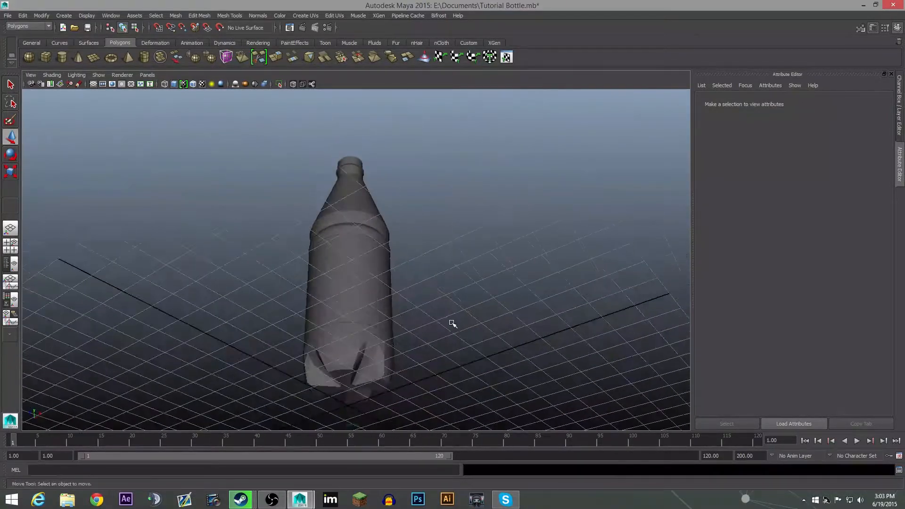
pyautogui.click(352, 261)
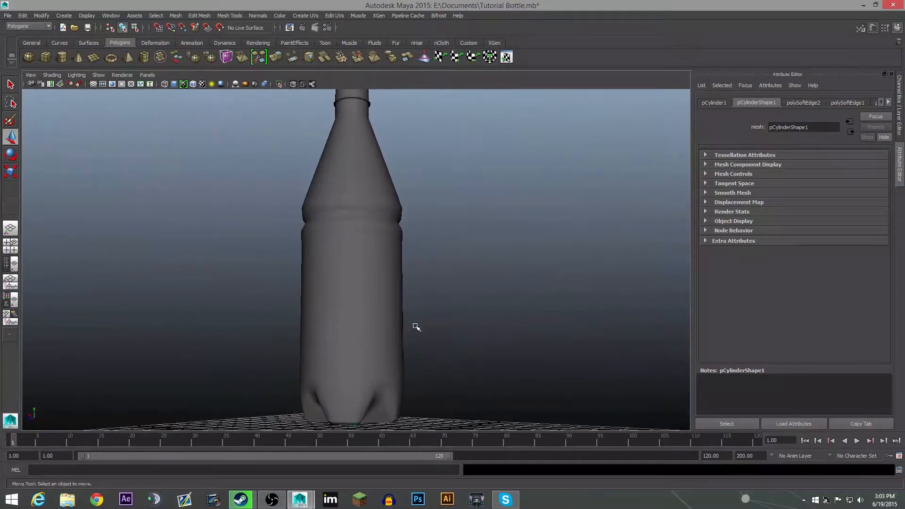
pyautogui.click(358, 260)
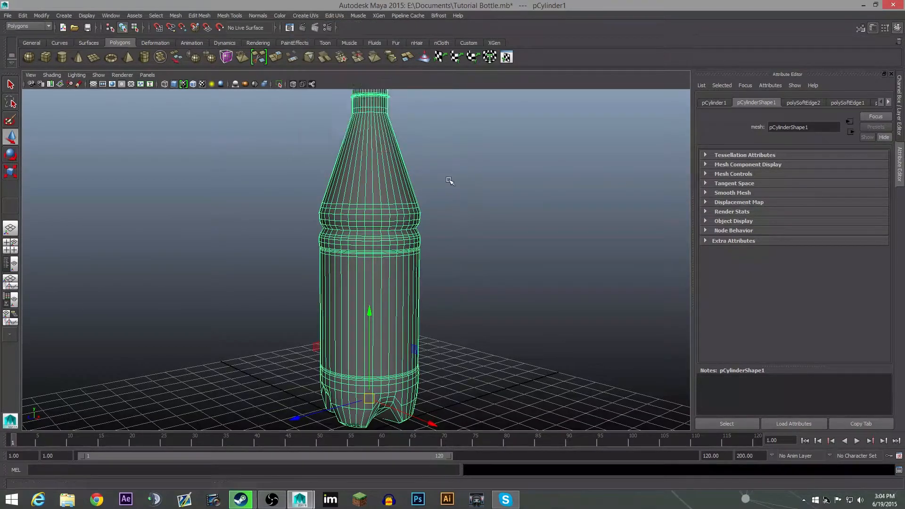
pyautogui.click(450, 260)
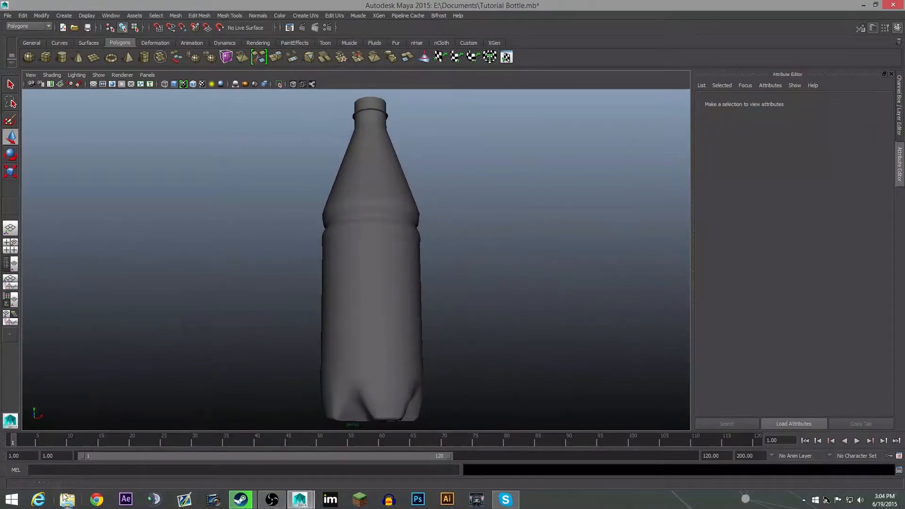
# Step: Browse to the Aquafina label image, preview it, and close the preview
pyautogui.click(67, 499)
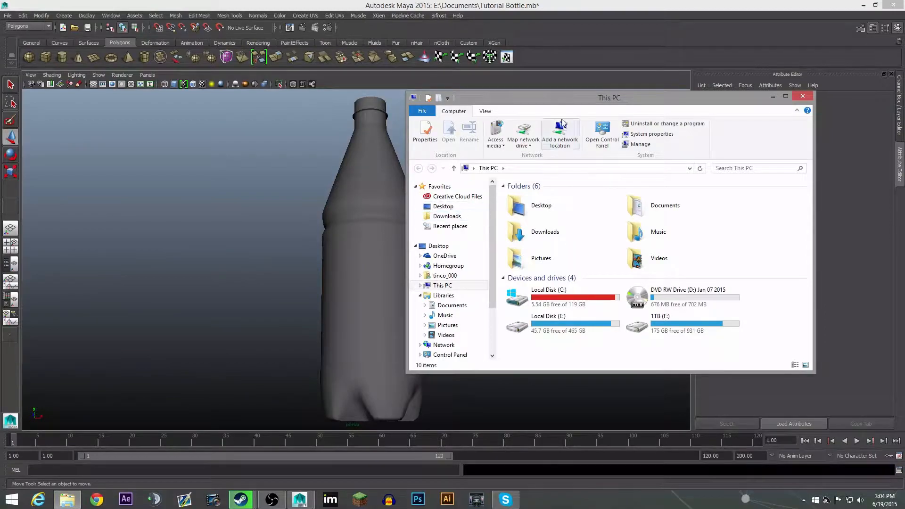
pyautogui.click(801, 96)
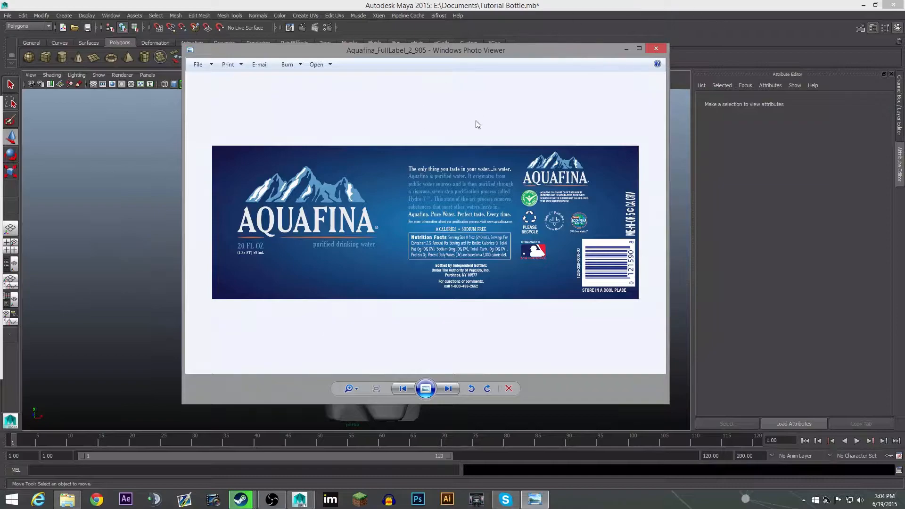
pyautogui.moveTo(568, 204)
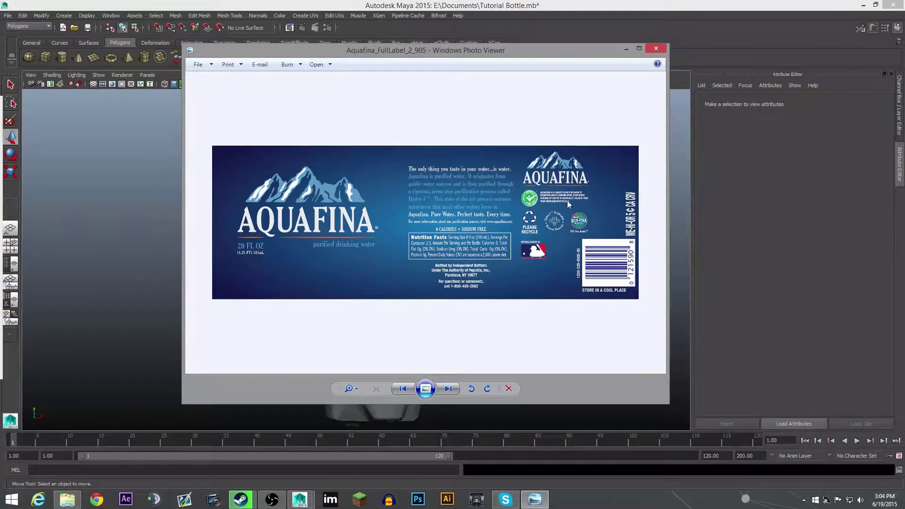
pyautogui.moveTo(438, 225)
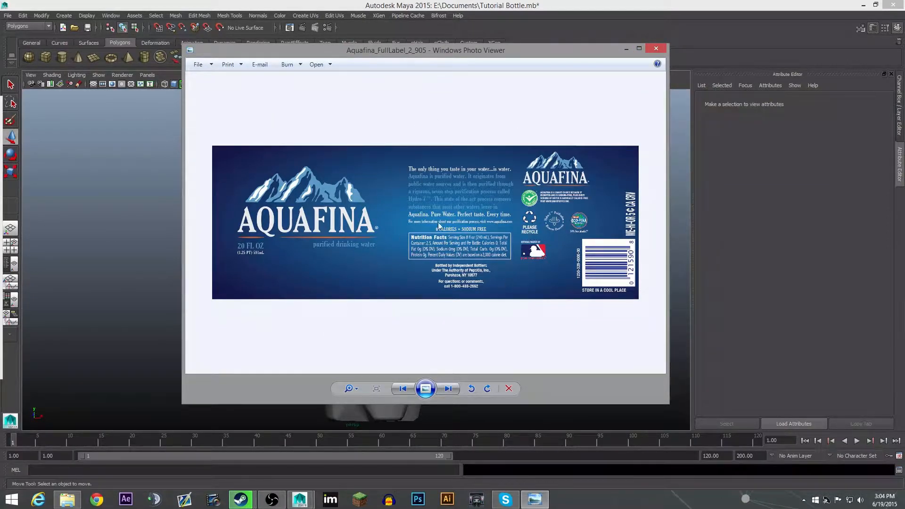
pyautogui.click(655, 48)
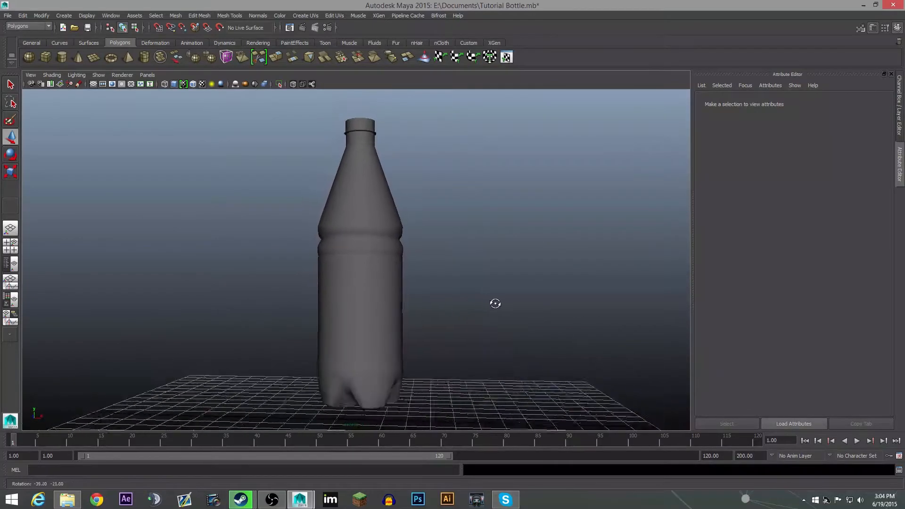
# Step: In Face mode, marquee-select the bottle's body faces and remove the neck faces from the selection
pyautogui.click(358, 260)
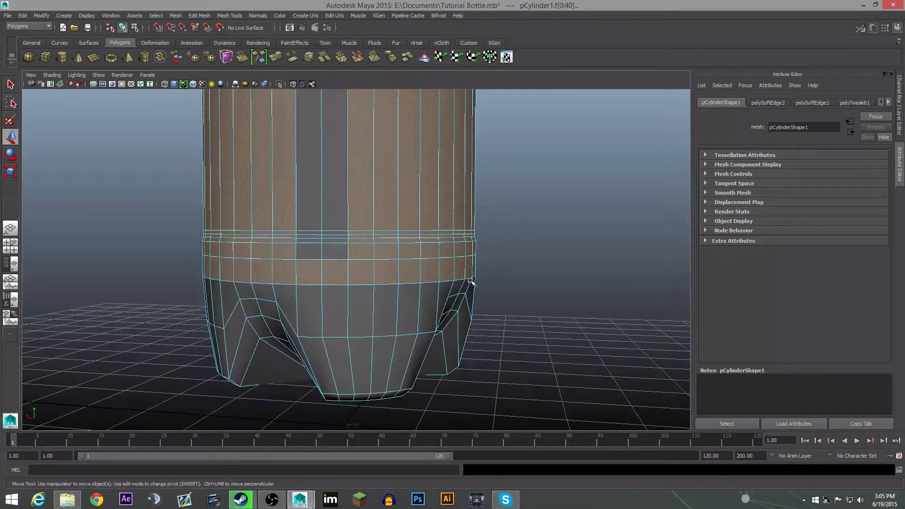
pyautogui.click(336, 253)
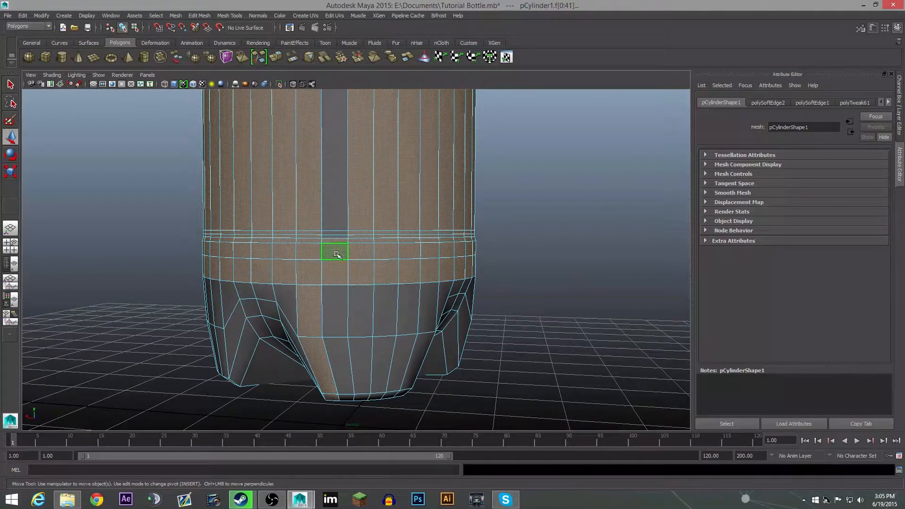
pyautogui.click(312, 356)
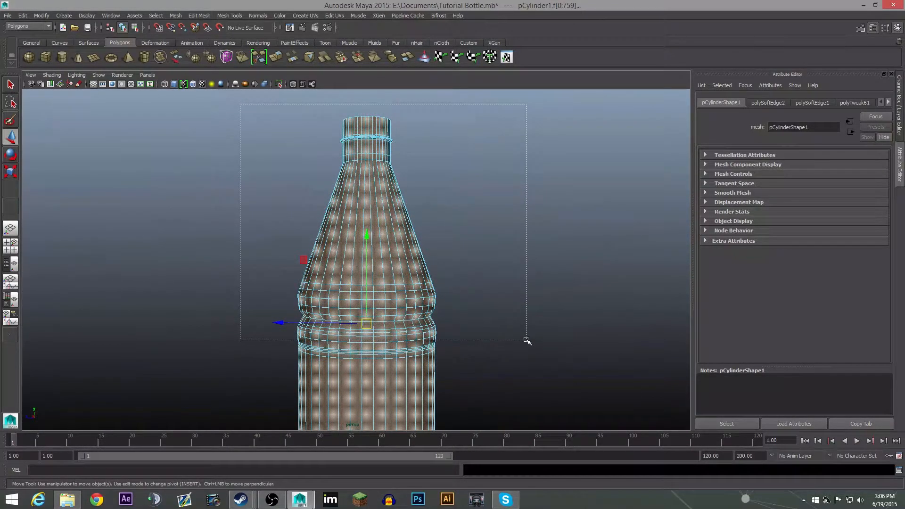
pyautogui.click(410, 231)
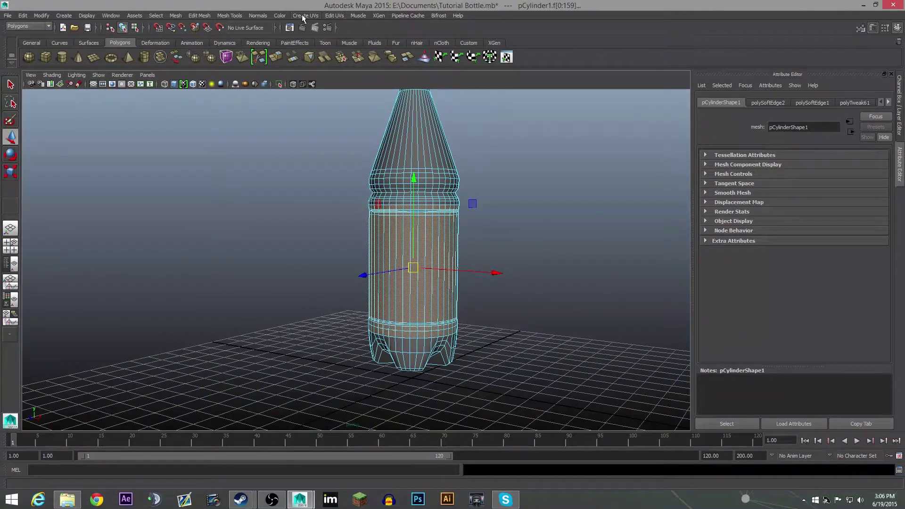
# Step: Apply Cylindrical Mapping to the label faces and bring up the UV Texture Editor
pyautogui.click(305, 16)
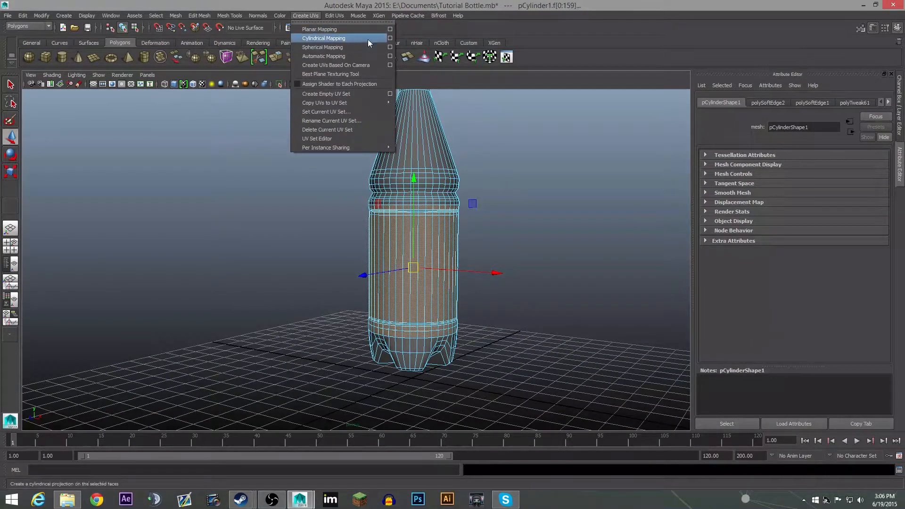
pyautogui.click(323, 38)
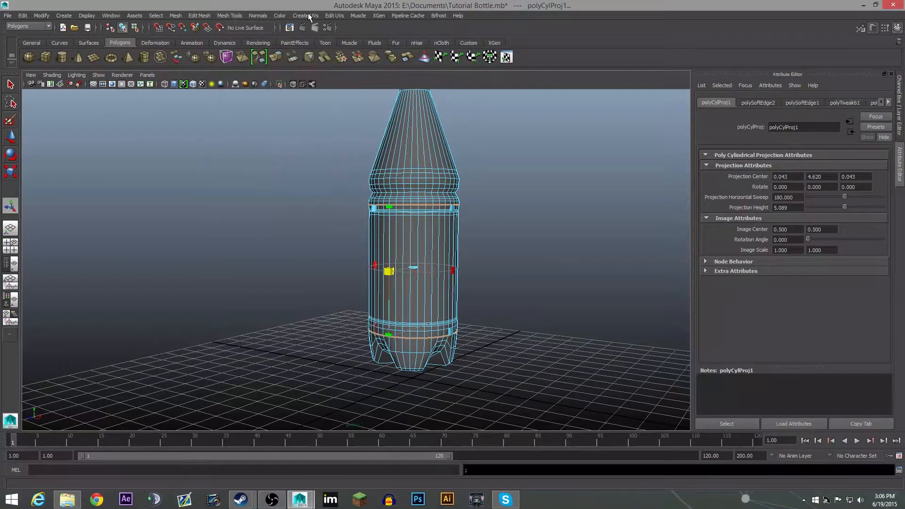
pyautogui.click(112, 16)
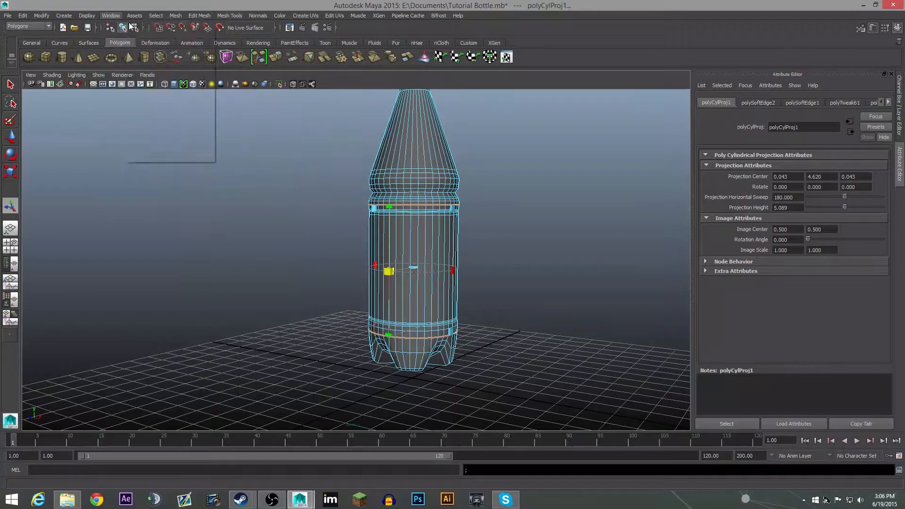
pyautogui.click(111, 16)
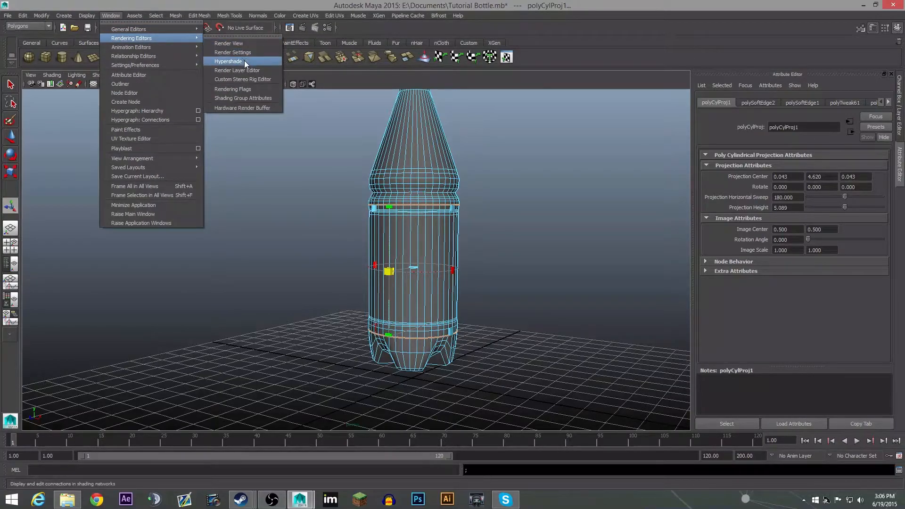
pyautogui.moveTo(130, 47)
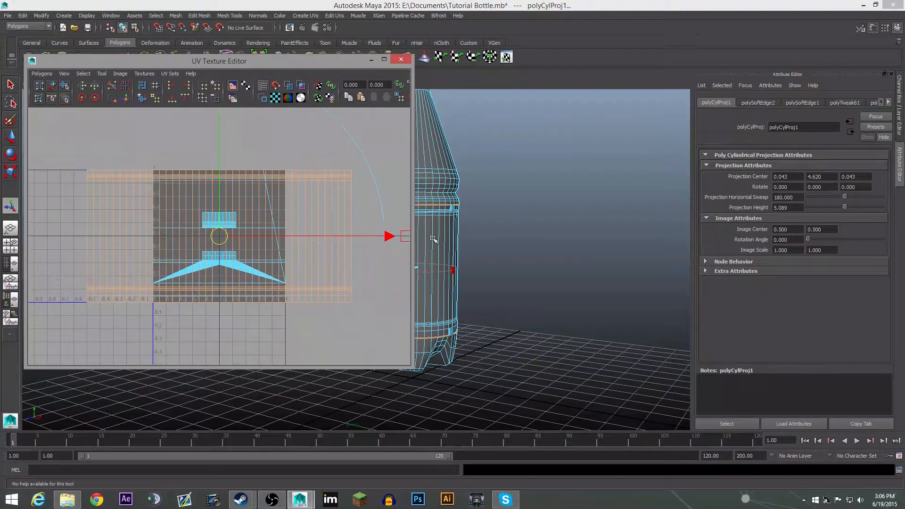
pyautogui.moveTo(289, 162)
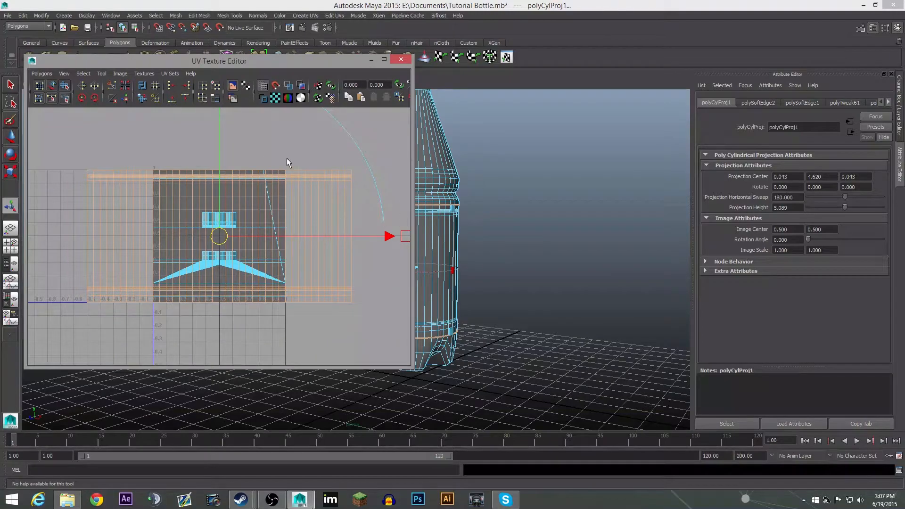
# Step: Browse the UV editing operations, then close the UV Texture Editor
pyautogui.click(41, 74)
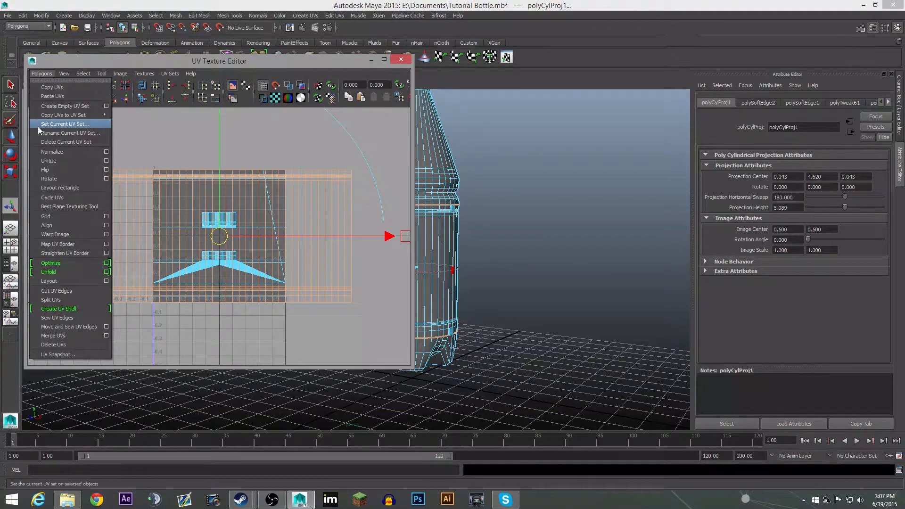
pyautogui.click(190, 73)
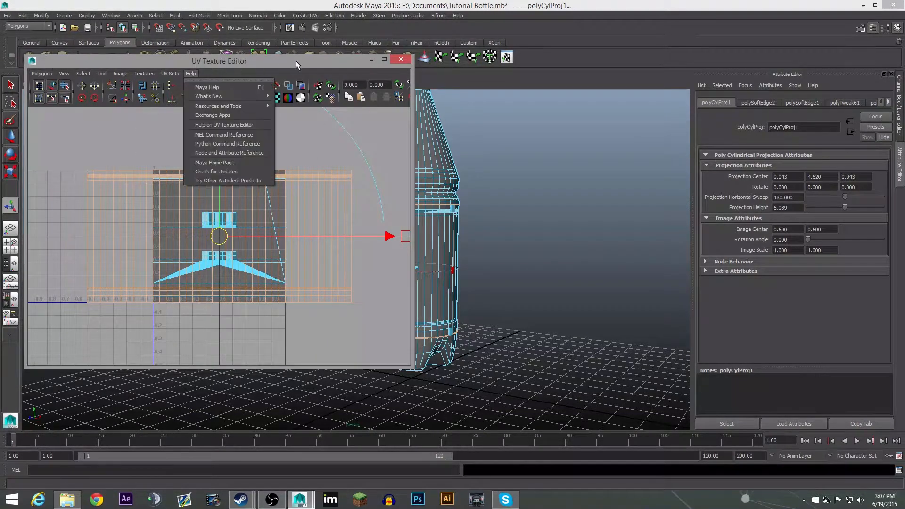
pyautogui.click(399, 59)
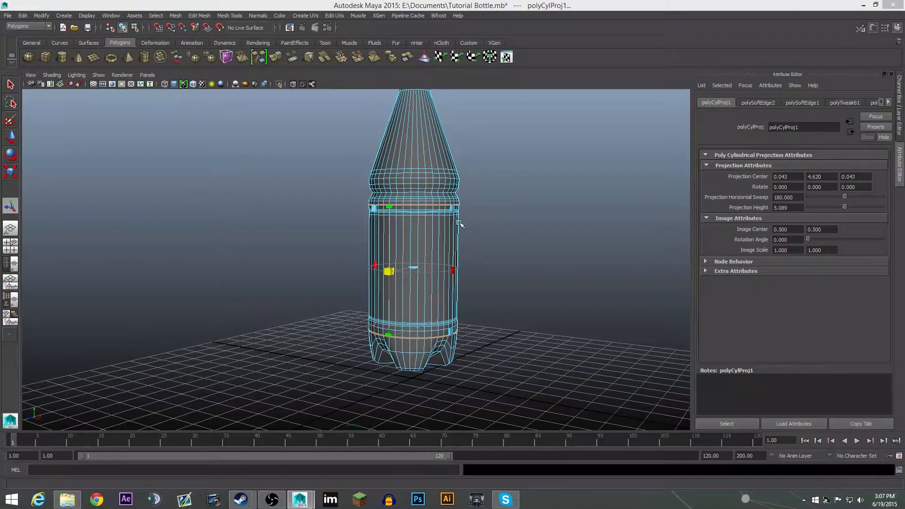
pyautogui.moveTo(534, 269)
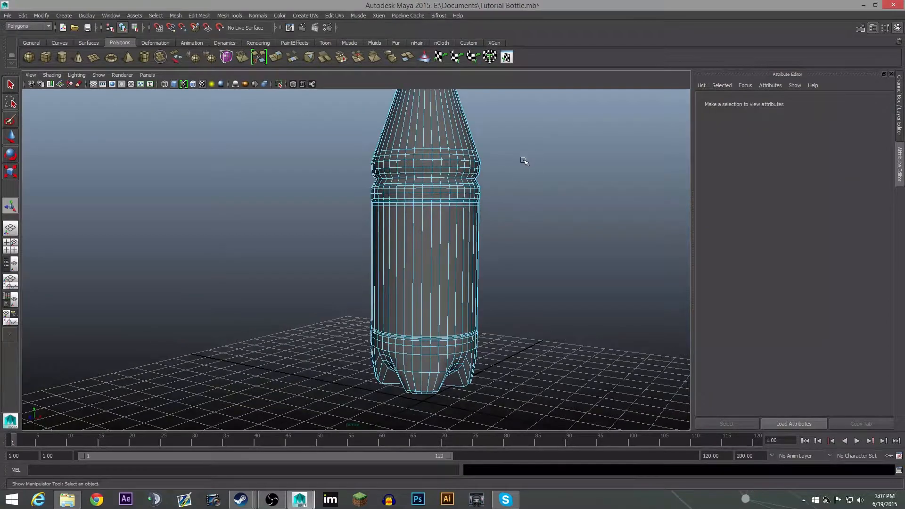
# Step: Select the bottle's upper neck faces and apply Cylindrical Mapping to them
pyautogui.rightClick(377, 274)
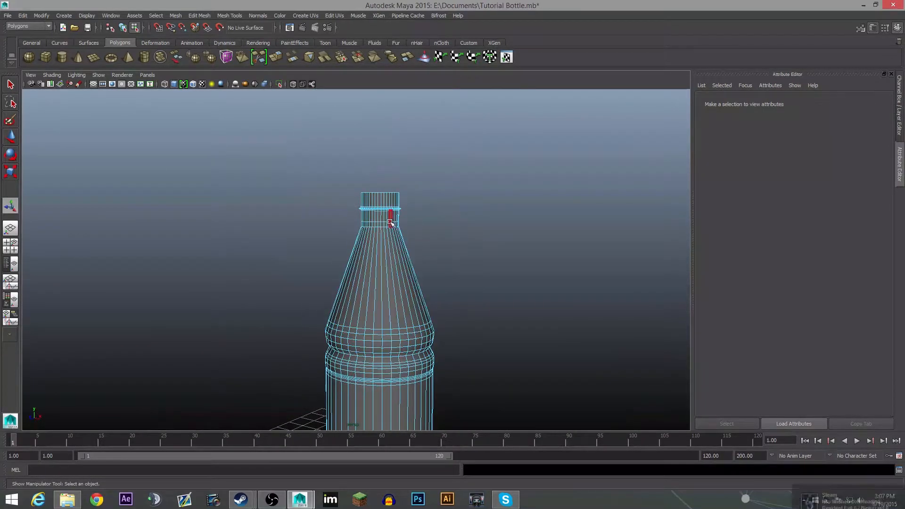
pyautogui.click(503, 299)
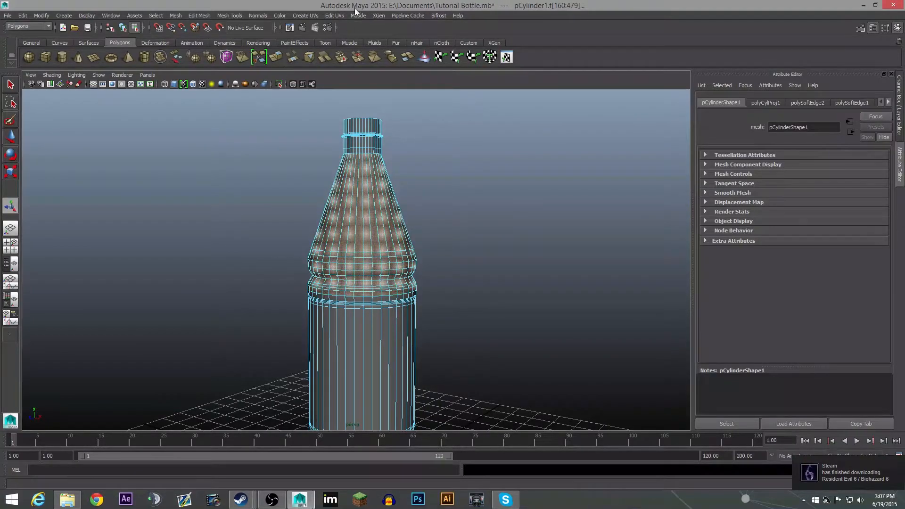
pyautogui.click(305, 16)
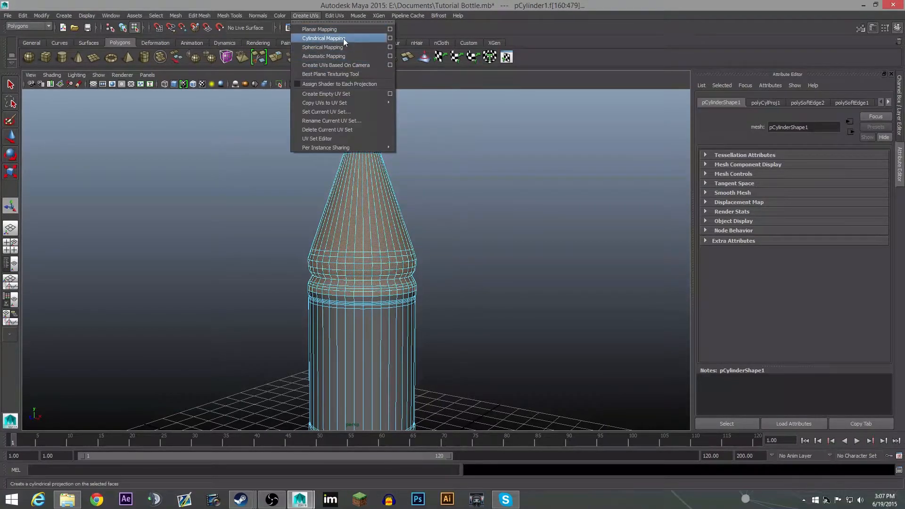
pyautogui.moveTo(319, 30)
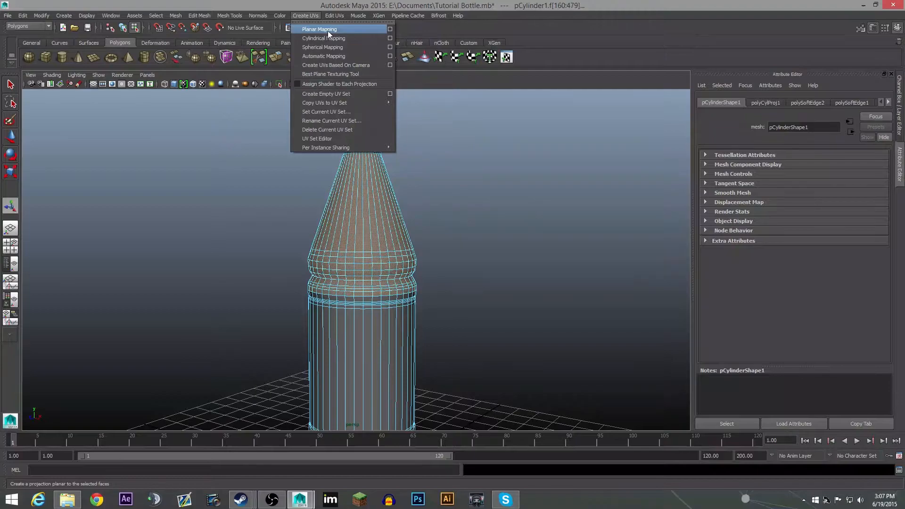
pyautogui.click(323, 38)
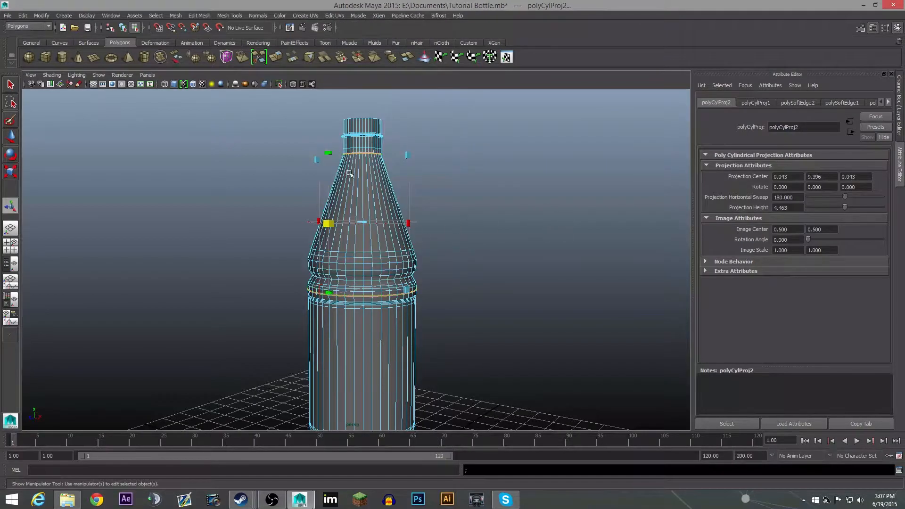
pyautogui.moveTo(316, 181)
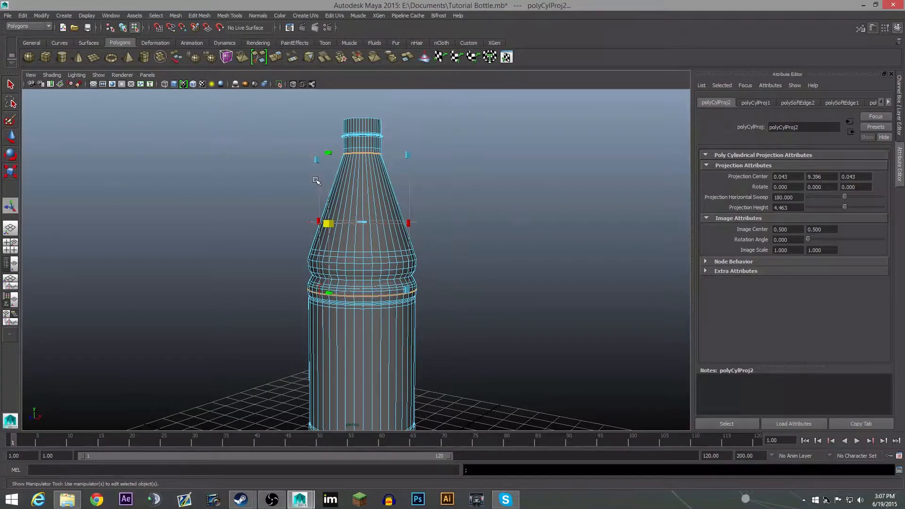
pyautogui.moveTo(473, 196)
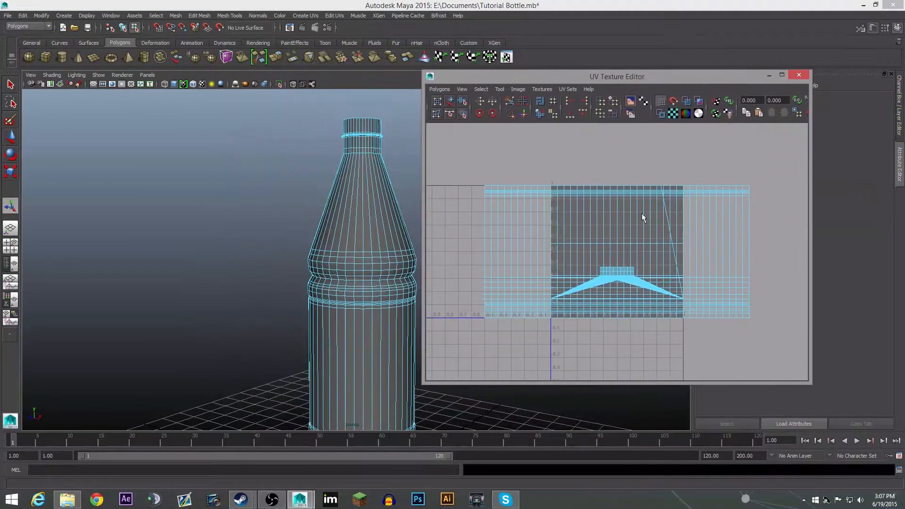
# Step: Bring up the UV Texture Editor to check the upper-face layout
pyautogui.click(346, 224)
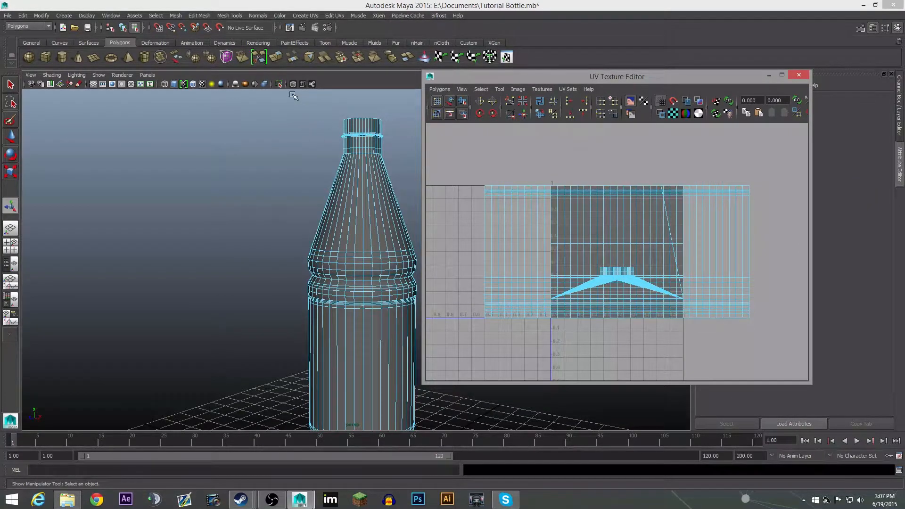
pyautogui.click(381, 202)
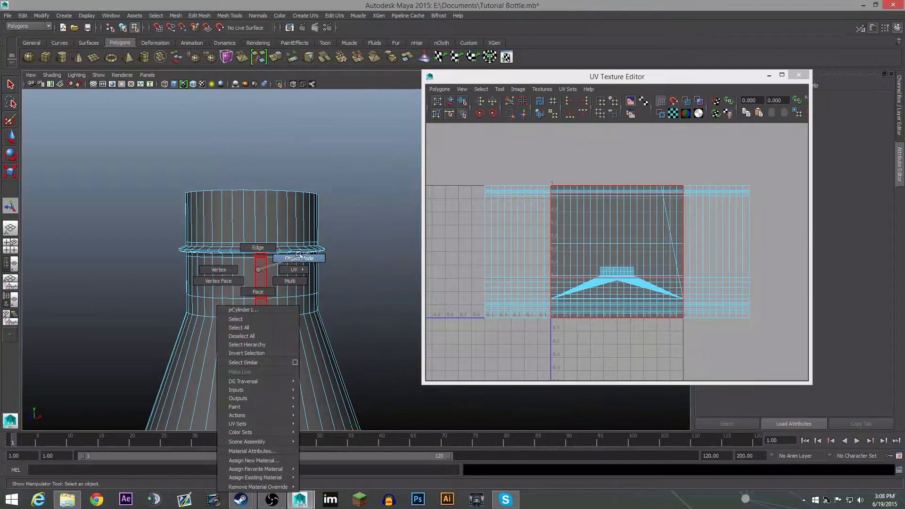
# Step: Switch to Face mode, select the bottle's bottom base faces, and bring up the Create UVs menu
pyautogui.click(298, 259)
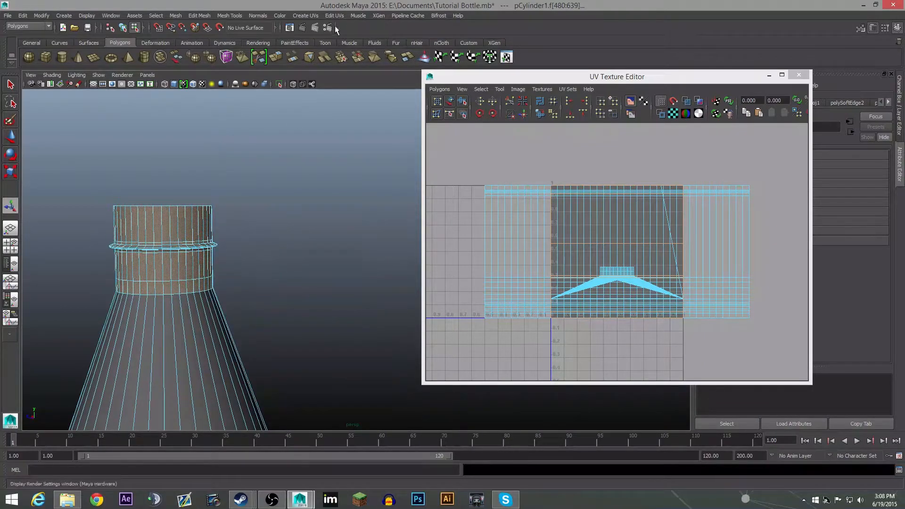
pyautogui.click(305, 16)
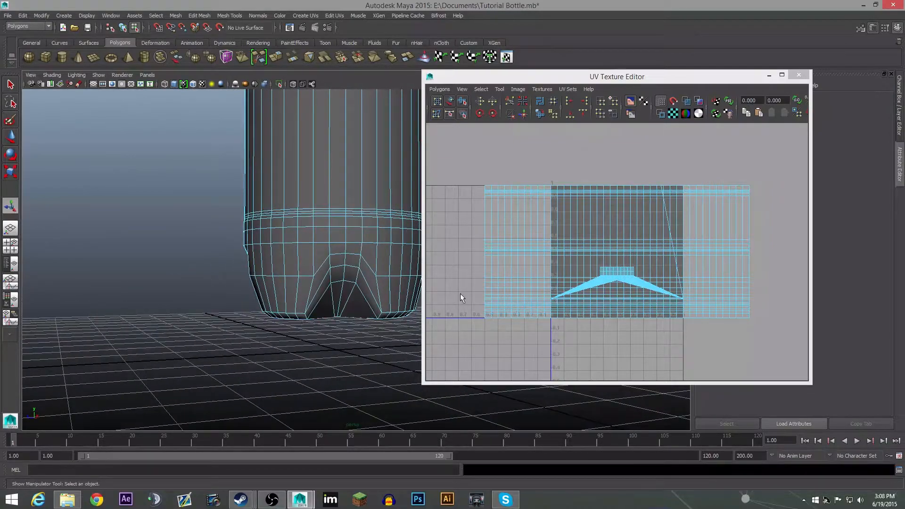
pyautogui.rightClick(252, 217)
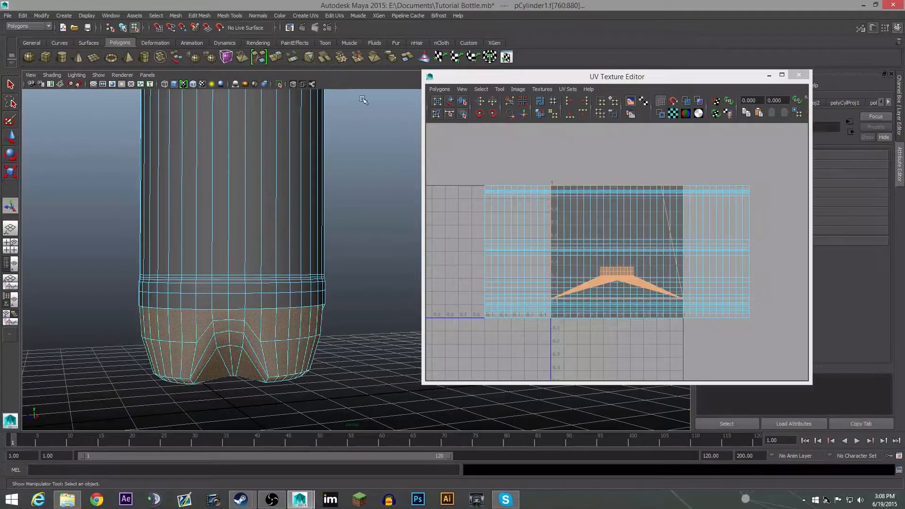
pyautogui.click(305, 16)
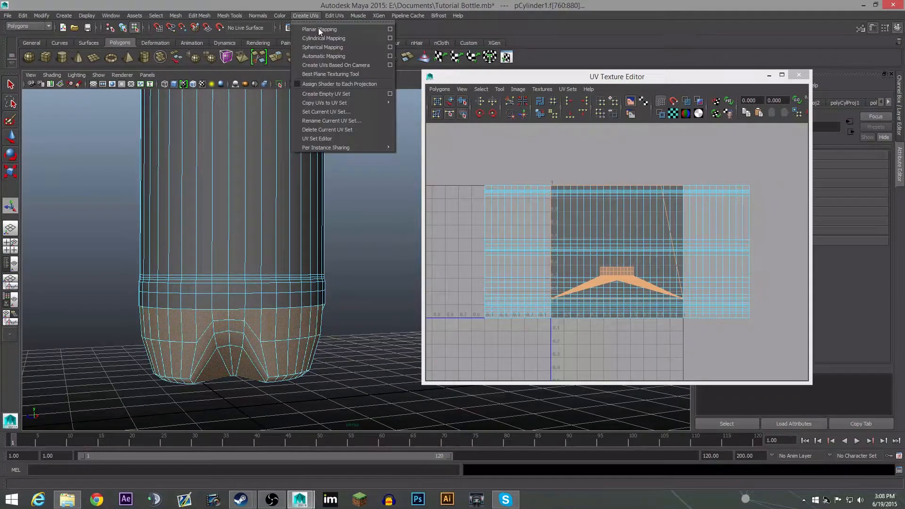
pyautogui.moveTo(323, 38)
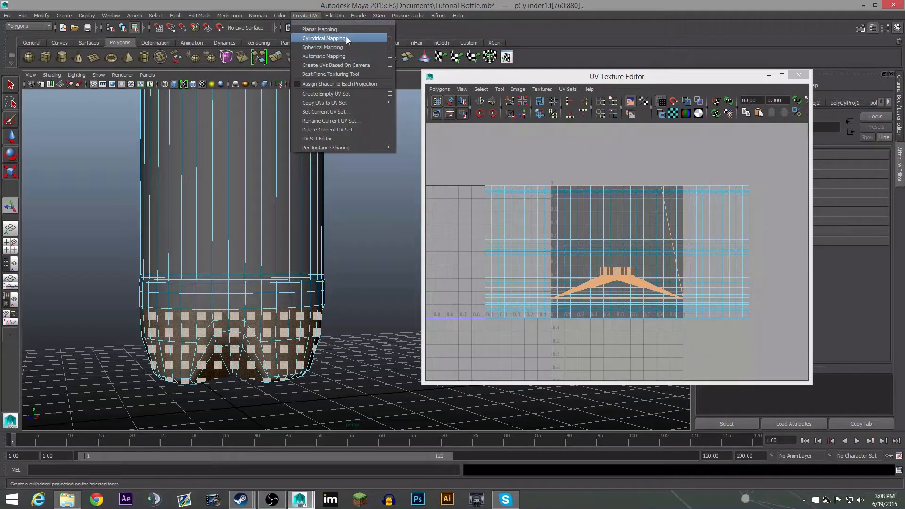
pyautogui.moveTo(322, 47)
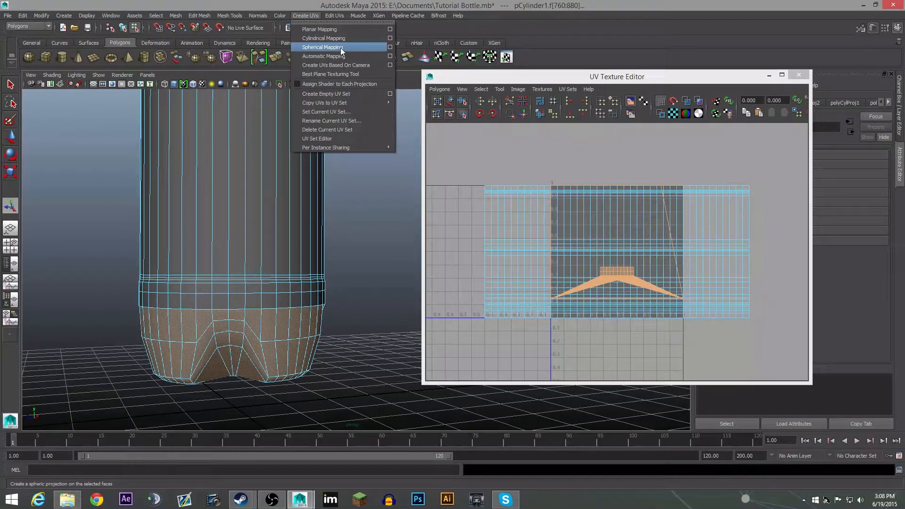
pyautogui.moveTo(323, 38)
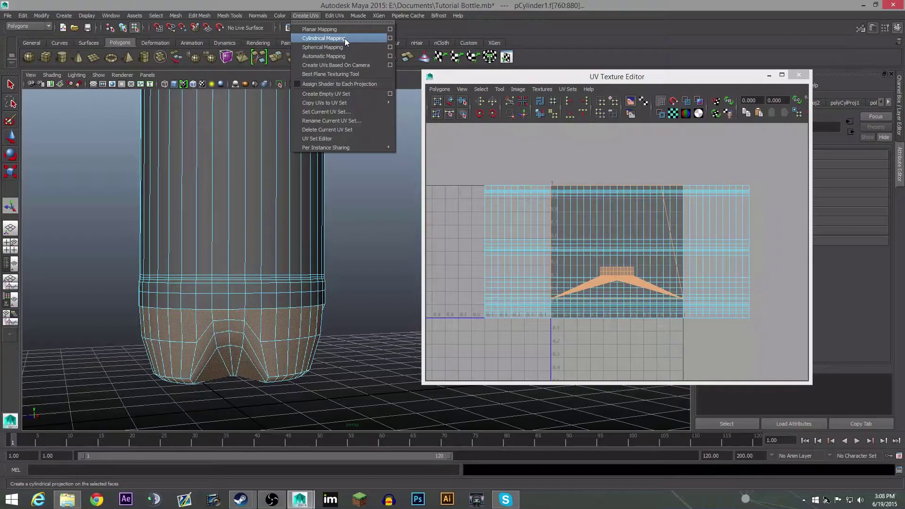
pyautogui.moveTo(323, 56)
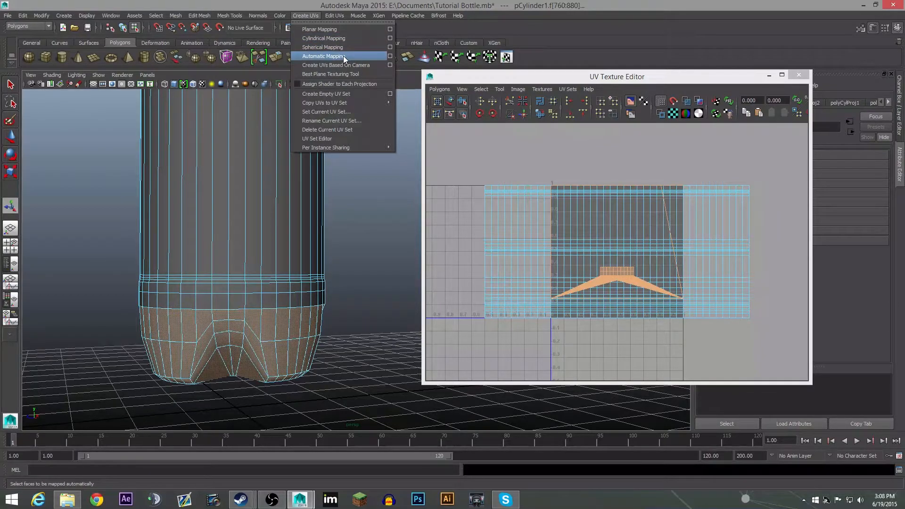
# Step: Apply Automatic Mapping to the base faces, then replace it with Cylindrical Mapping
pyautogui.click(323, 56)
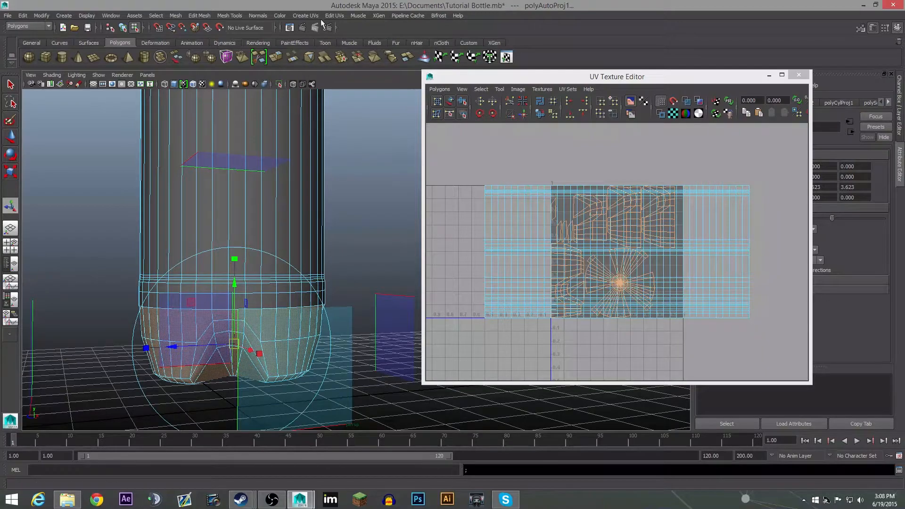
pyautogui.click(304, 16)
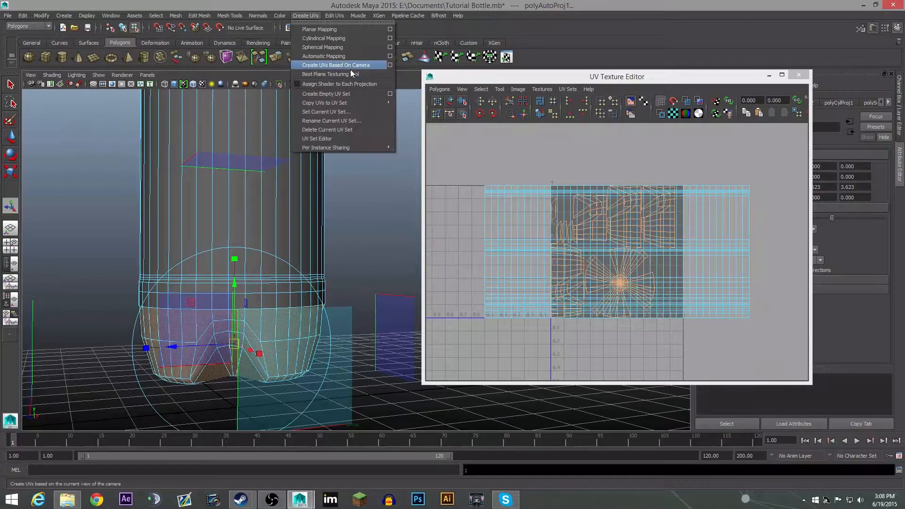
pyautogui.moveTo(323, 38)
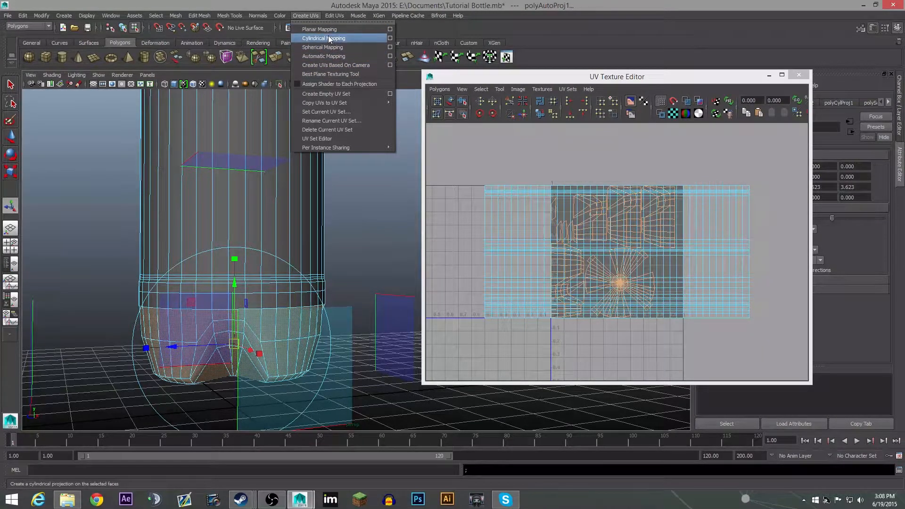
pyautogui.click(322, 38)
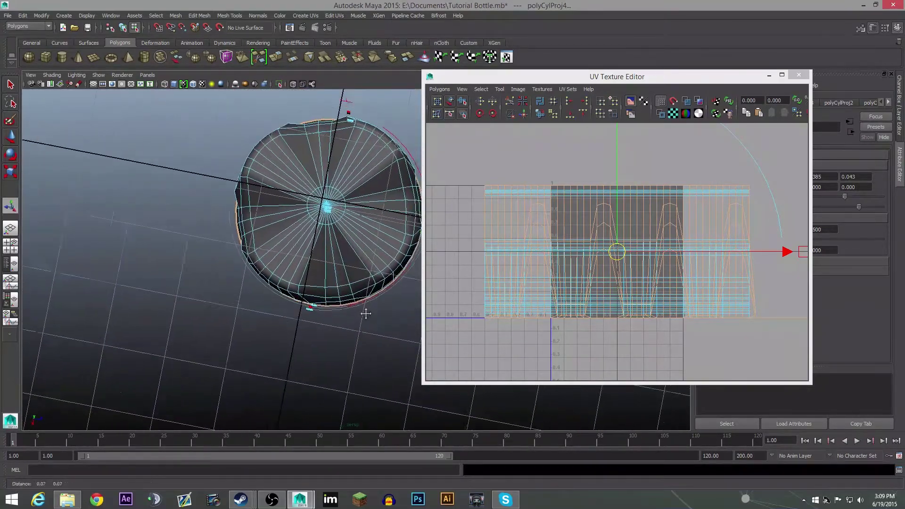
# Step: Switch to Face mode and select the radial faces on the underside of the base
pyautogui.rightClick(312, 248)
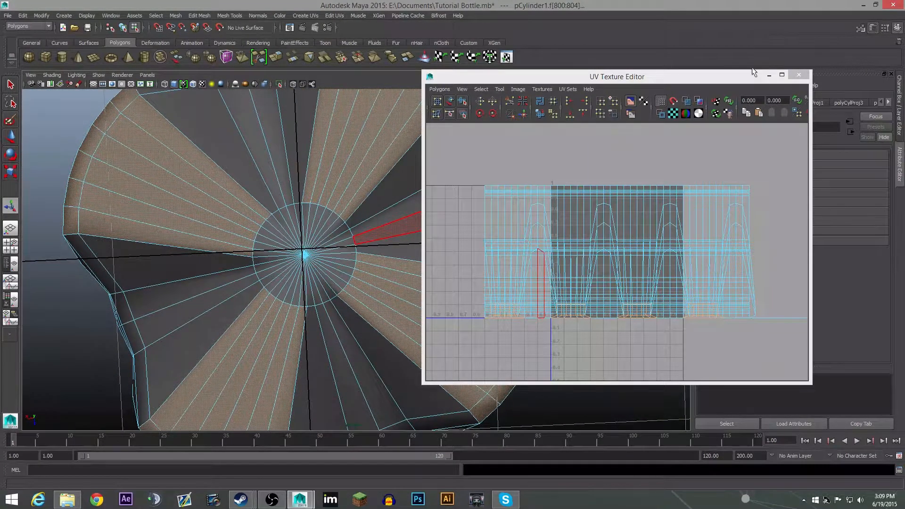
# Step: Close the UV Texture Editor and enable Drag select in the Modeling Toolkit
pyautogui.click(798, 75)
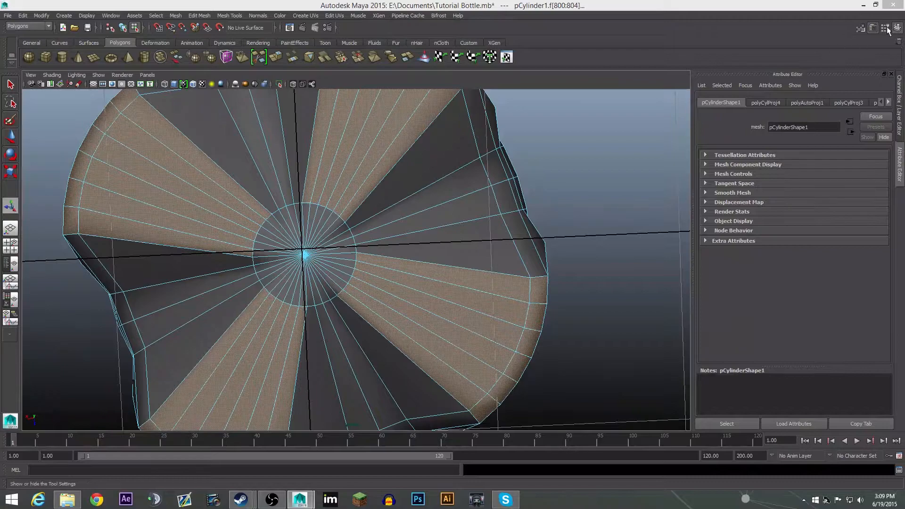
pyautogui.click(896, 27)
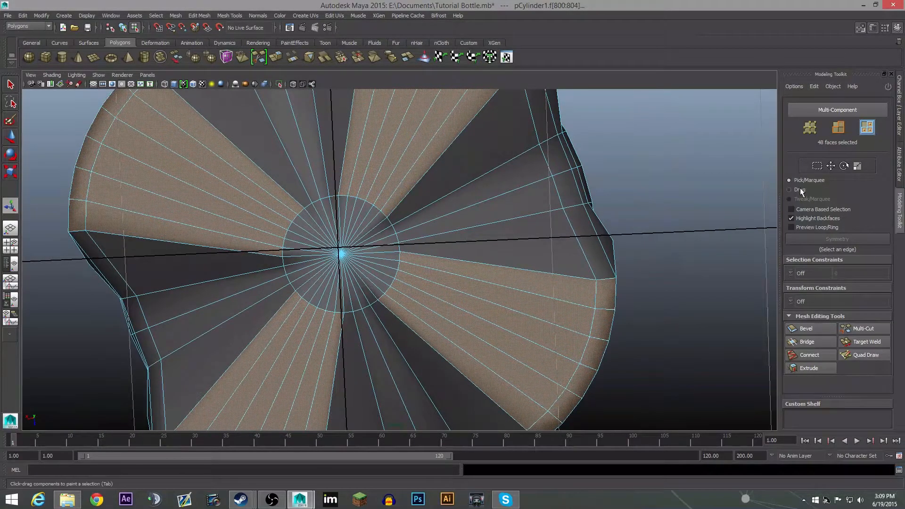
pyautogui.click(790, 190)
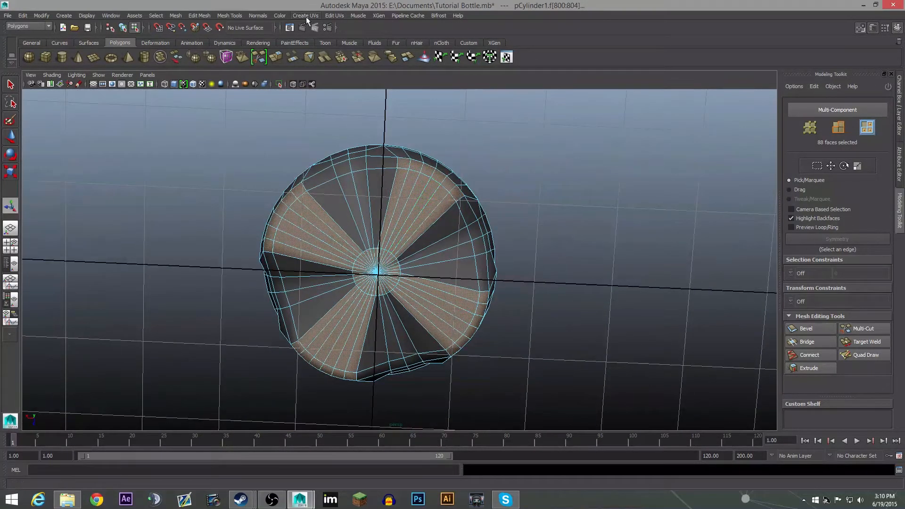
# Step: Project Planar Mapping along the Y axis onto the underside faces
pyautogui.click(304, 16)
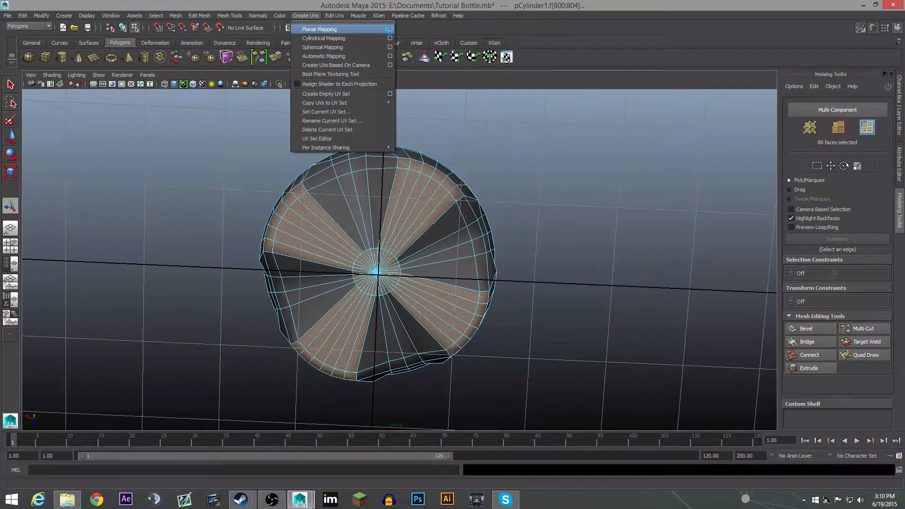
pyautogui.click(389, 29)
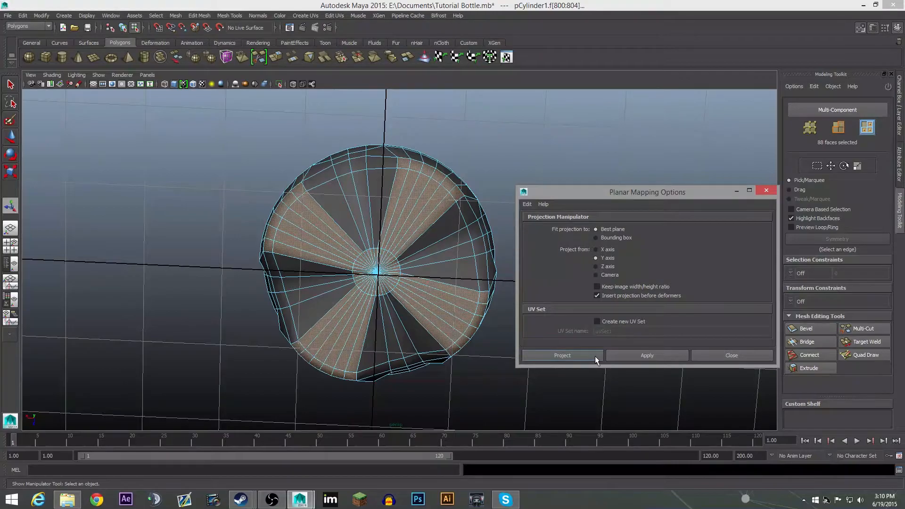
pyautogui.click(562, 355)
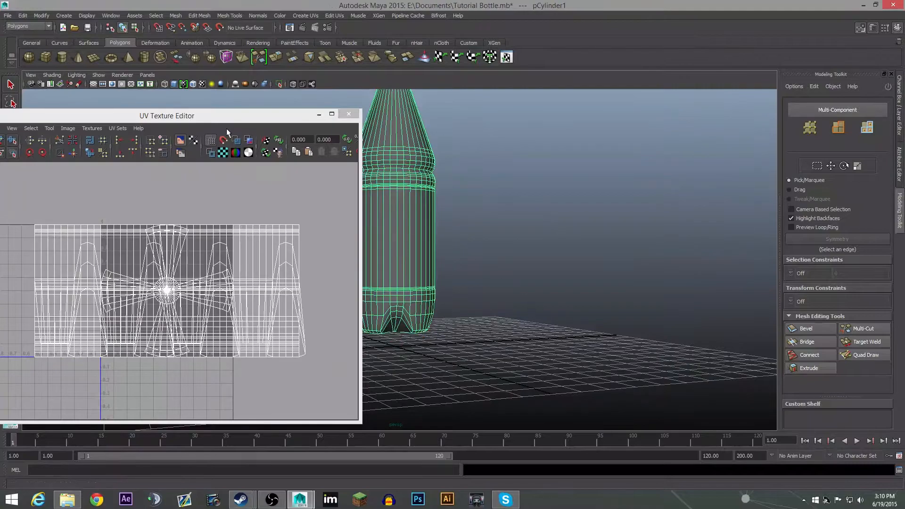
# Step: Run Layout and then Unfold on the bottle's UV shells in the UV Texture Editor
pyautogui.click(89, 136)
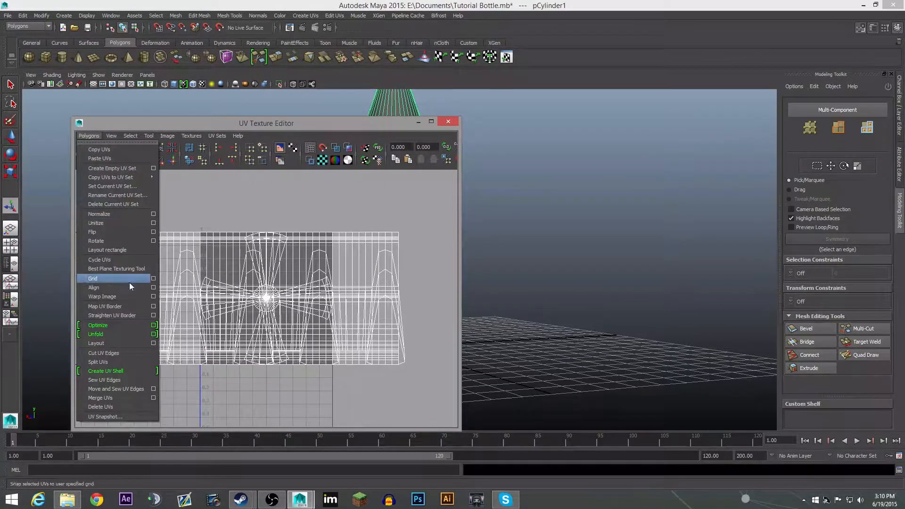
pyautogui.click(96, 343)
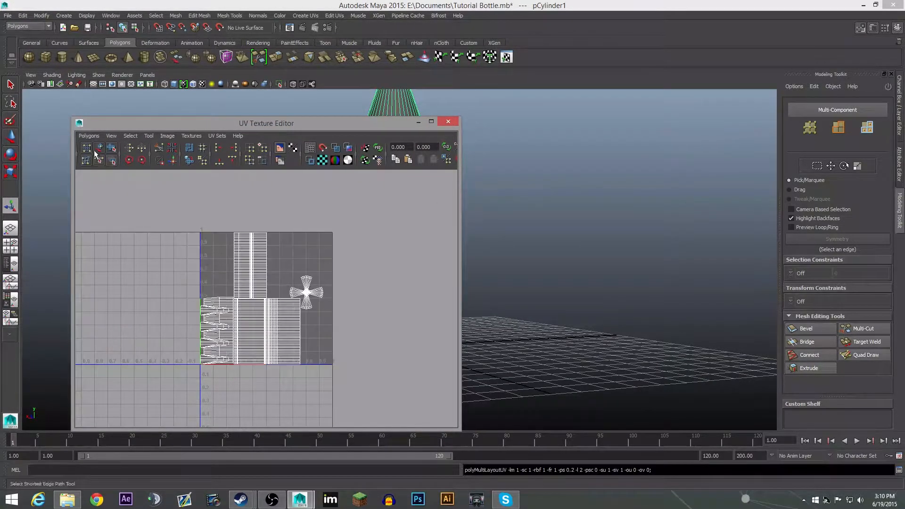
pyautogui.click(88, 136)
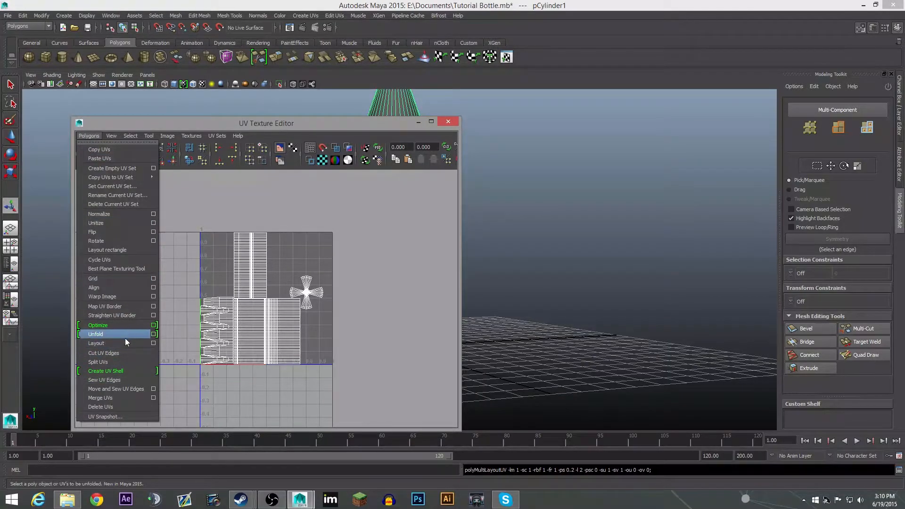
pyautogui.click(96, 343)
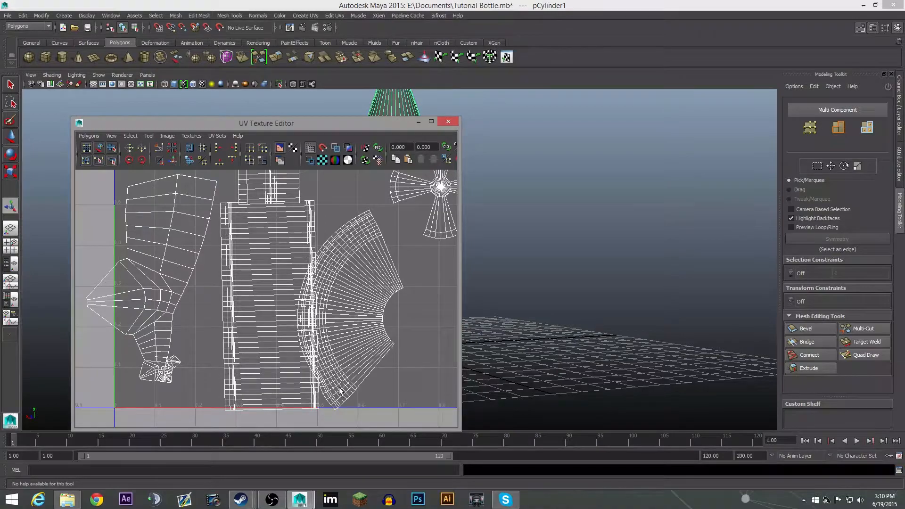
# Step: Switch to UV mode and move the shells to fit within the 0–1 UV square
pyautogui.rightClick(144, 266)
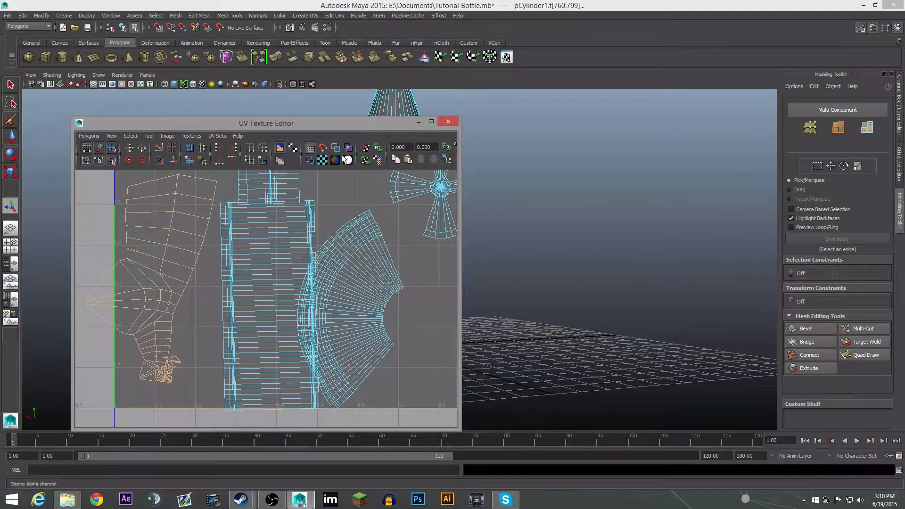
pyautogui.click(447, 122)
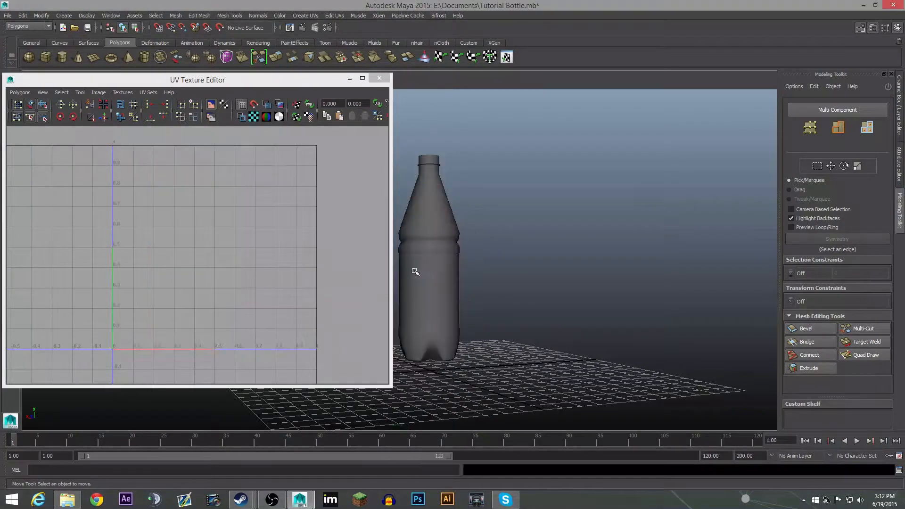
# Step: With the bottle selected, start a UV Snapshot export and browse to the Desktop folder
pyautogui.click(20, 93)
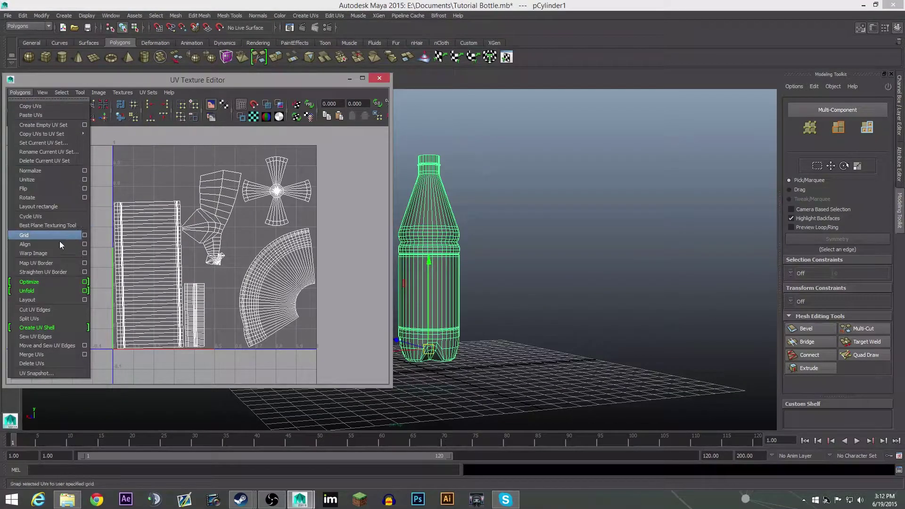
pyautogui.click(37, 373)
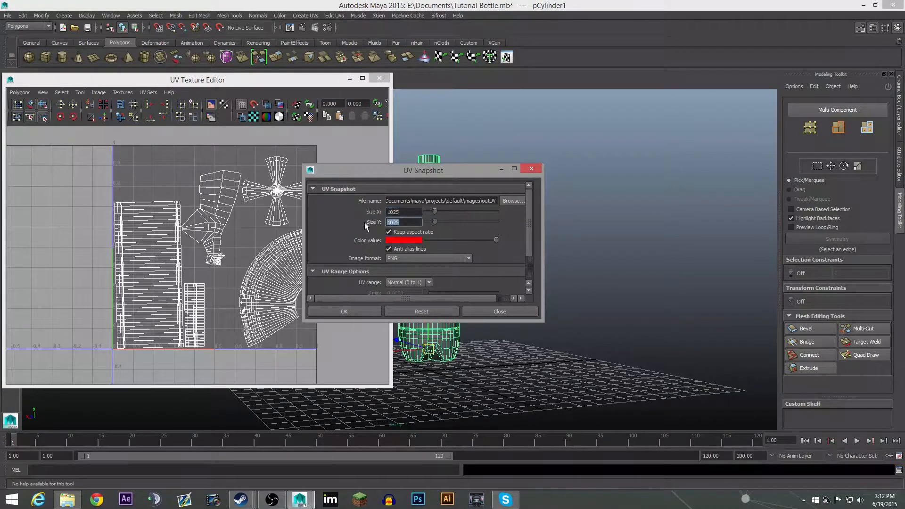
pyautogui.moveTo(510, 220)
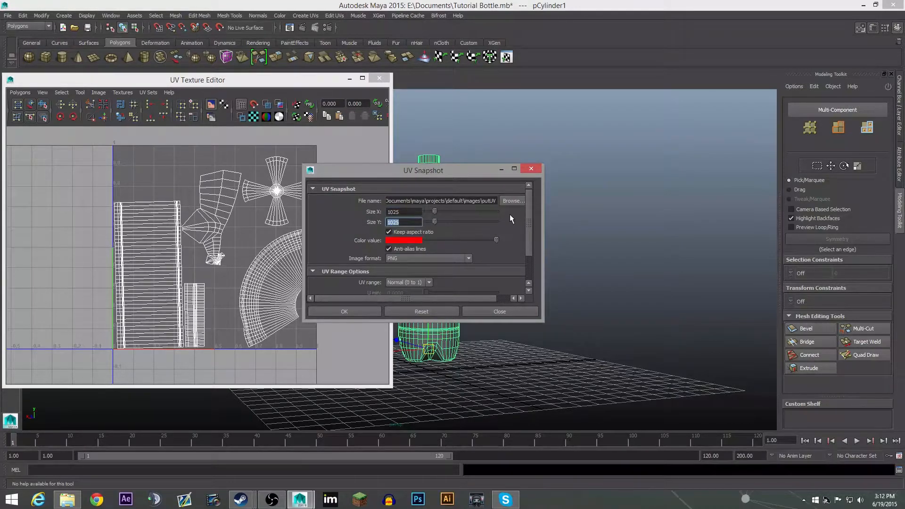
pyautogui.moveTo(493, 213)
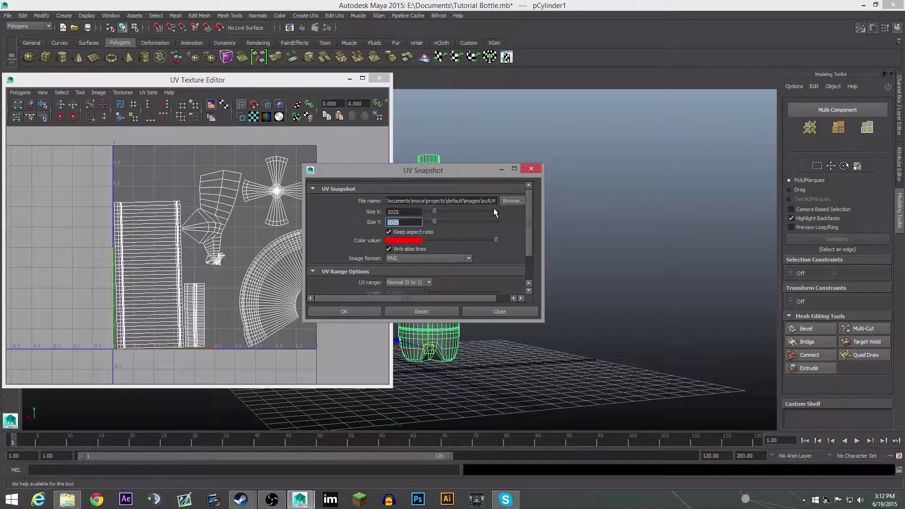
pyautogui.click(513, 200)
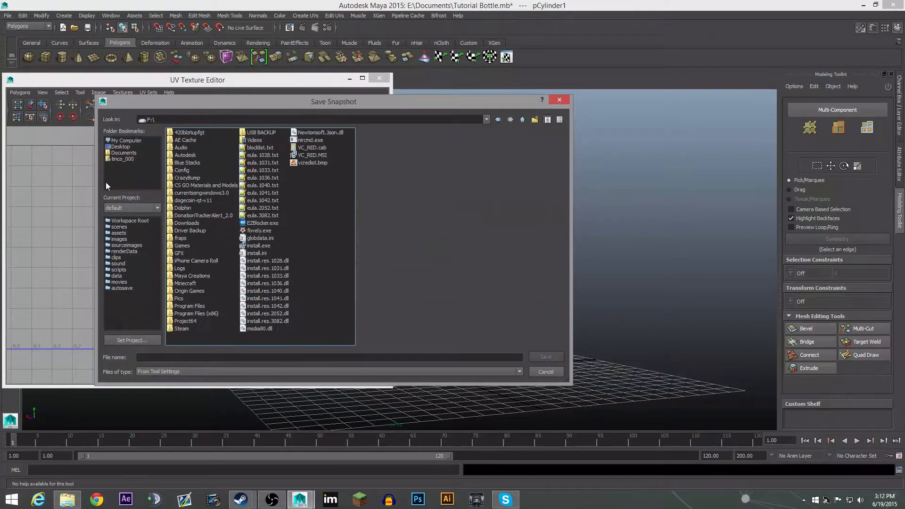
pyautogui.click(126, 140)
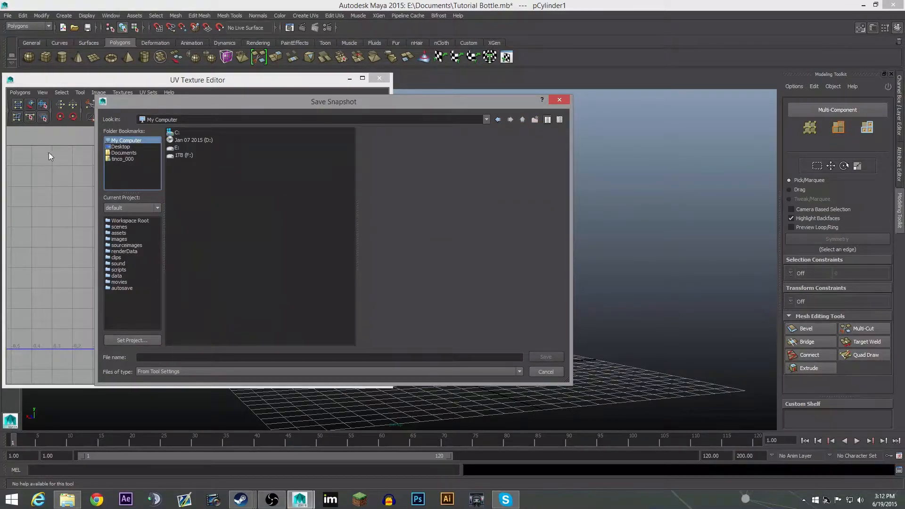
pyautogui.moveTo(115, 155)
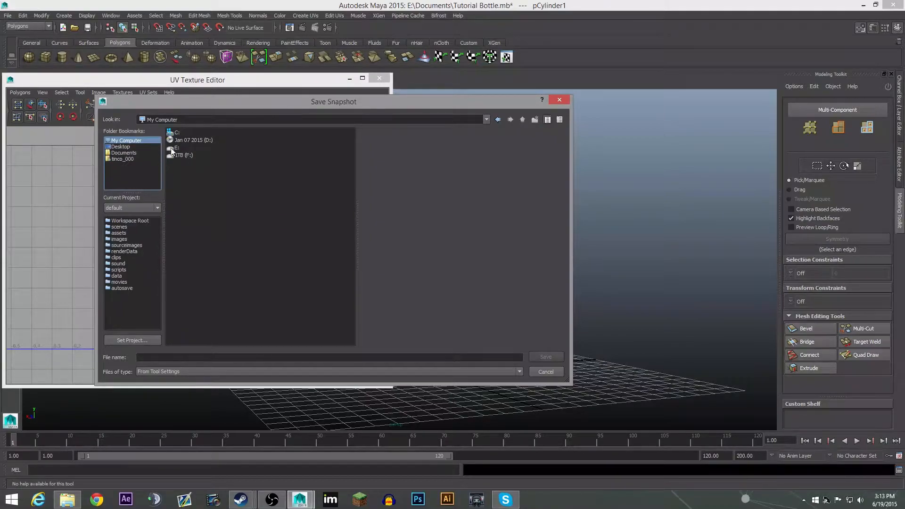
pyautogui.click(119, 146)
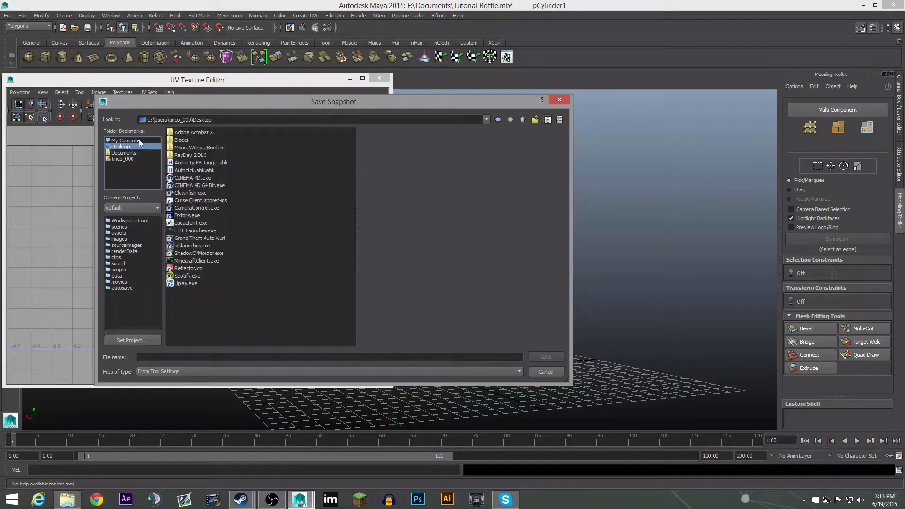
# Step: Name the snapshot 'bottle map' and export the PNG
pyautogui.click(328, 356)
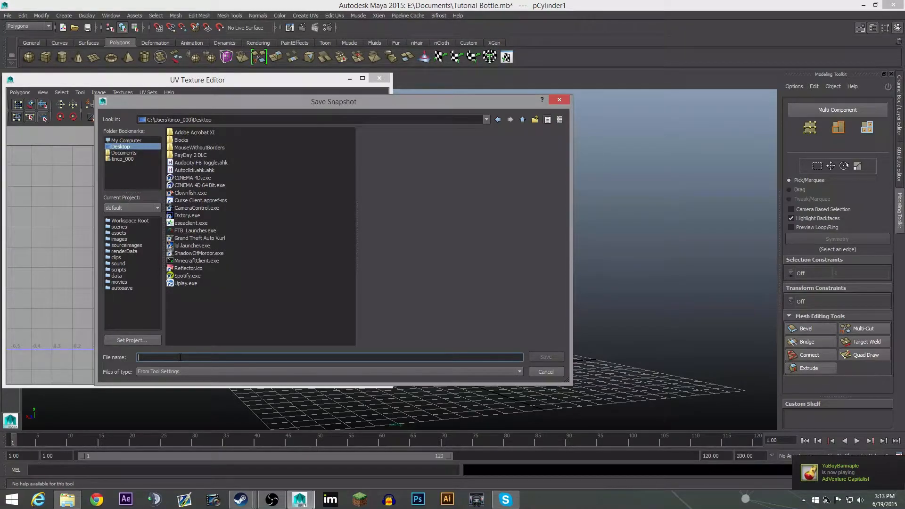
pyautogui.write('bottle map')
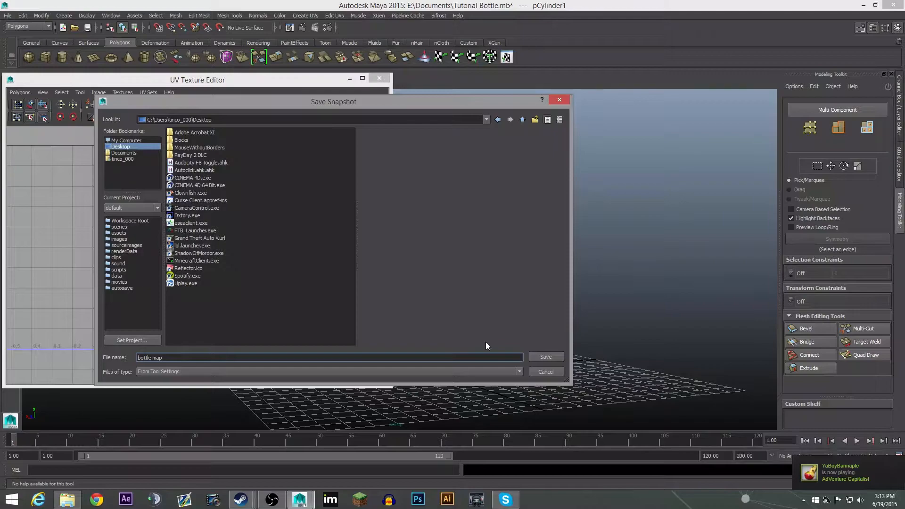
pyautogui.click(545, 357)
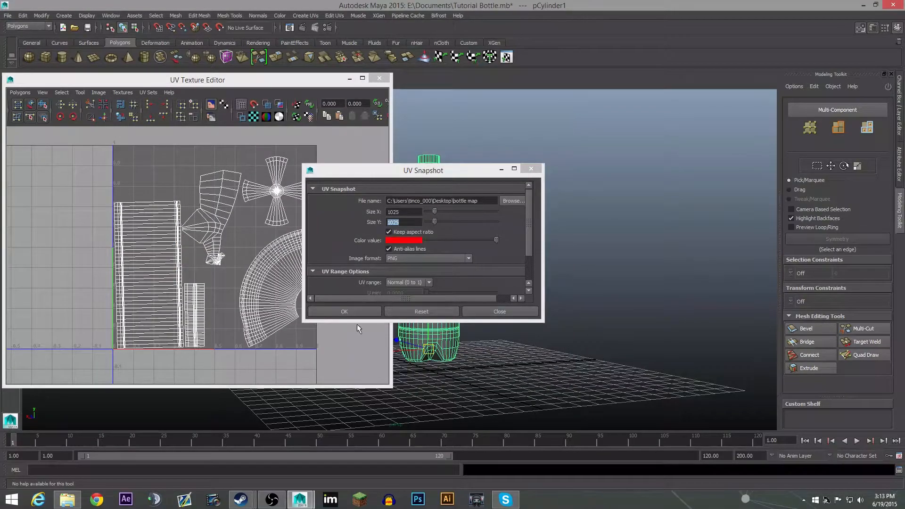
pyautogui.click(344, 311)
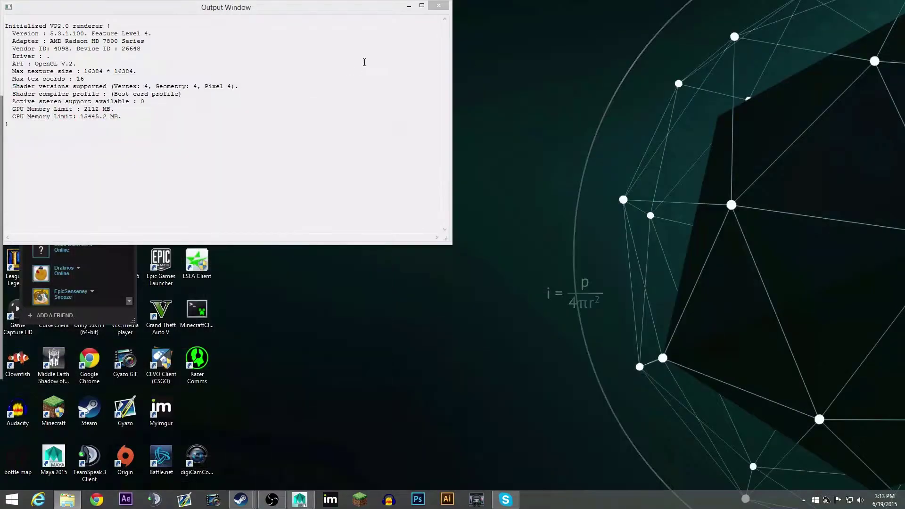
# Step: Launch Photoshop CS6 and open bottle map.png from the desktop
pyautogui.click(437, 5)
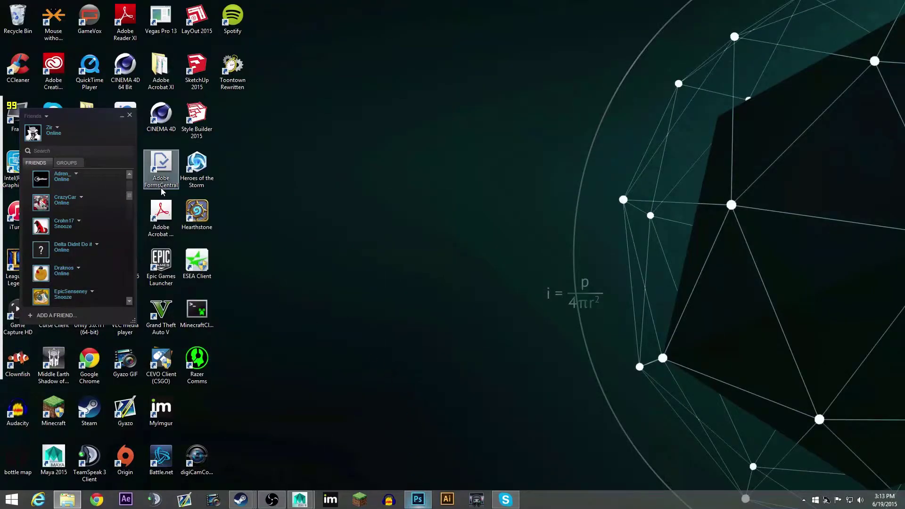
pyautogui.click(416, 500)
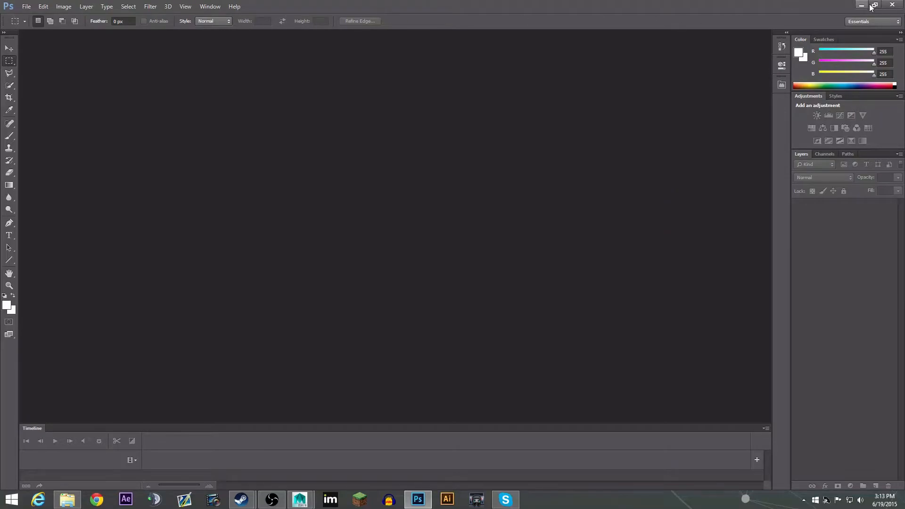
pyautogui.click(873, 5)
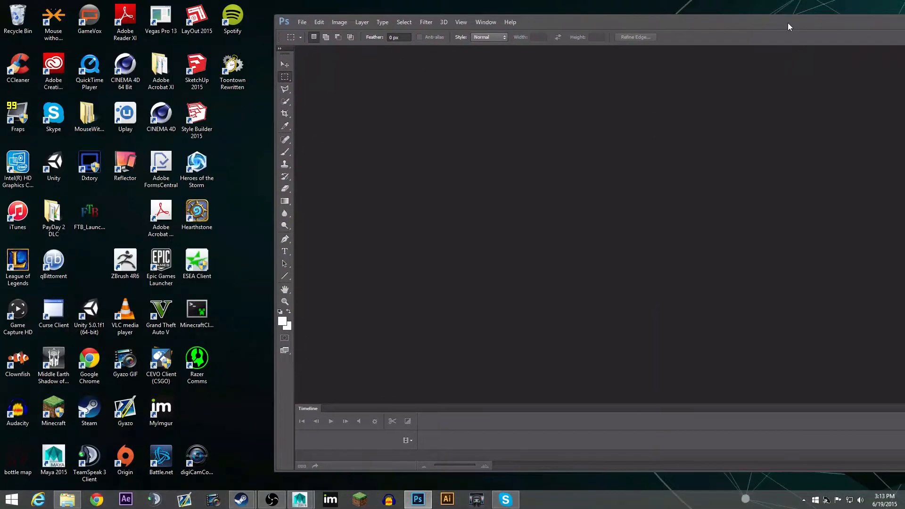
pyautogui.moveTo(113, 442)
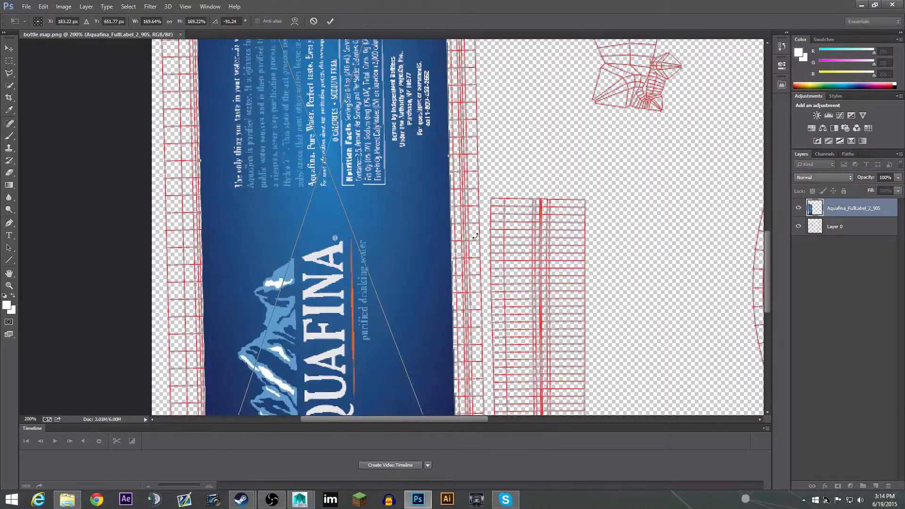
# Step: Fit the Aquafina label over the body UV strip and hide the wireframe Layer 0
pyautogui.scroll(-3)
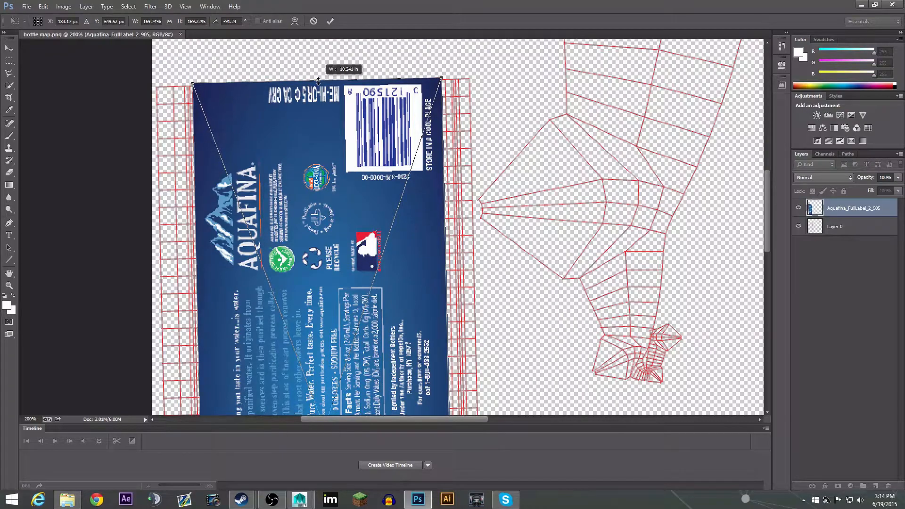
pyautogui.scroll(-3)
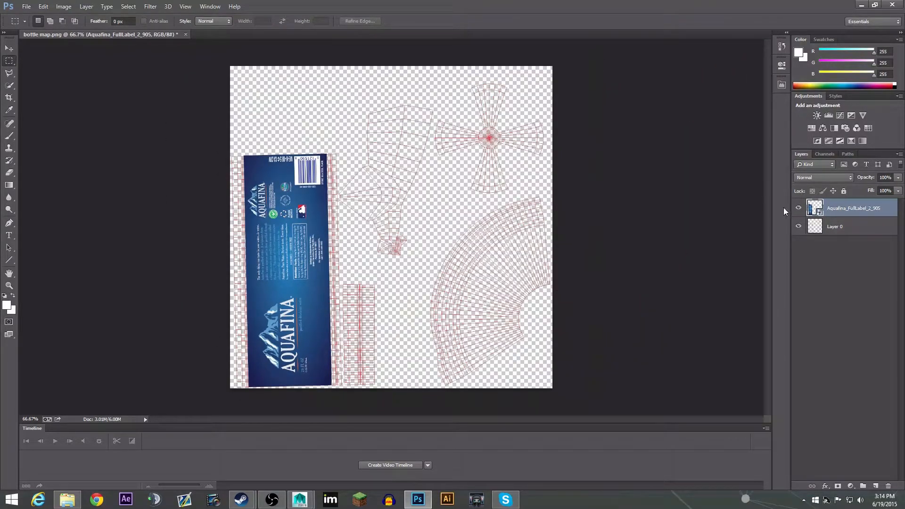
pyautogui.click(798, 226)
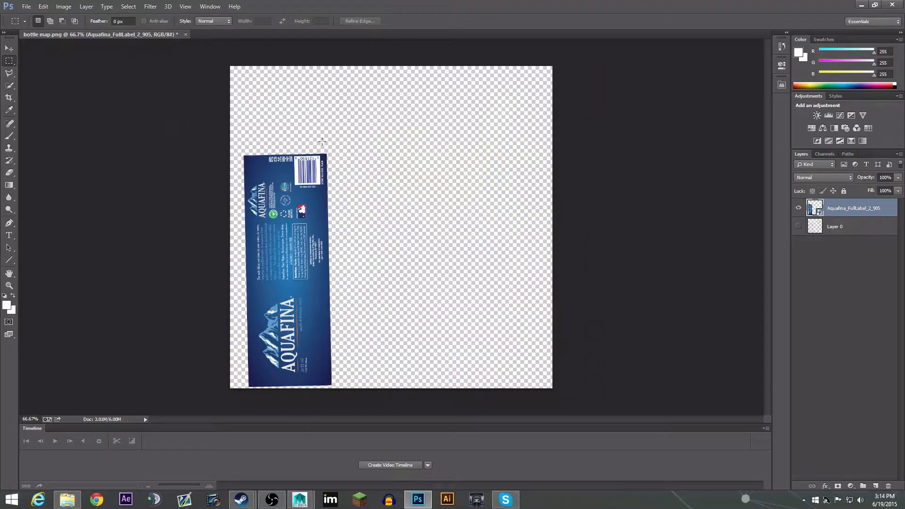
pyautogui.moveTo(315, 128)
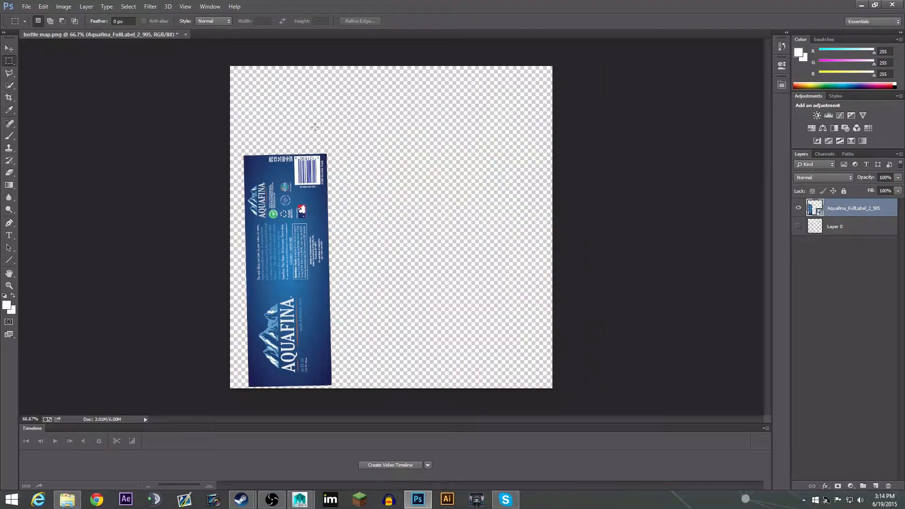
pyautogui.moveTo(8, 149)
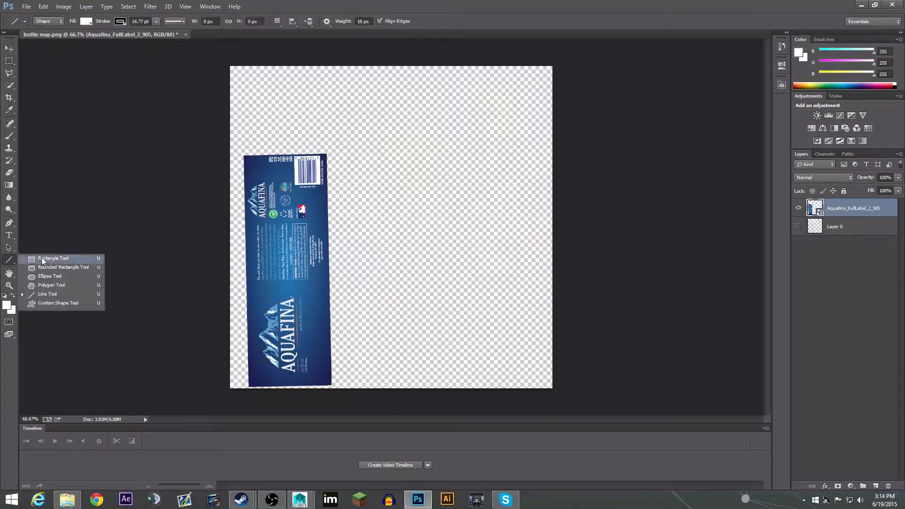
# Step: Give the Rectangle 1 shape layer a pale, near-white custom fill colour
pyautogui.click(6, 304)
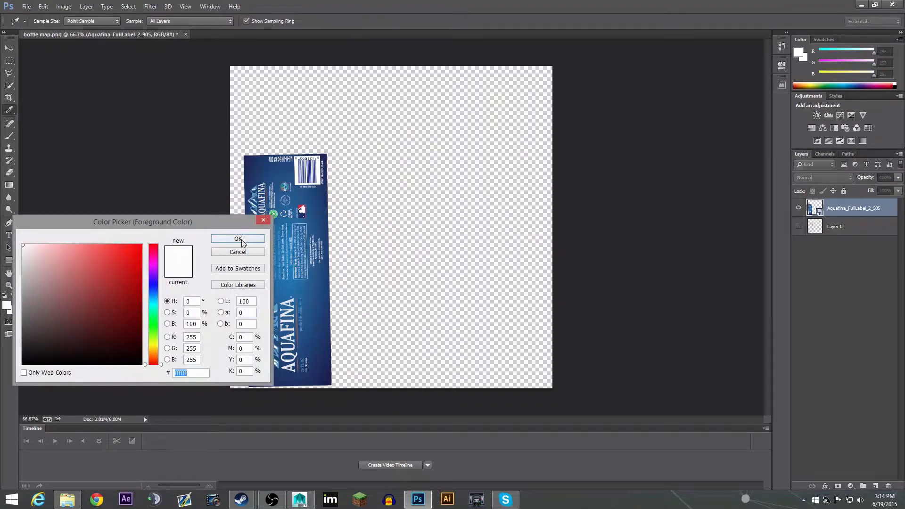
pyautogui.click(238, 239)
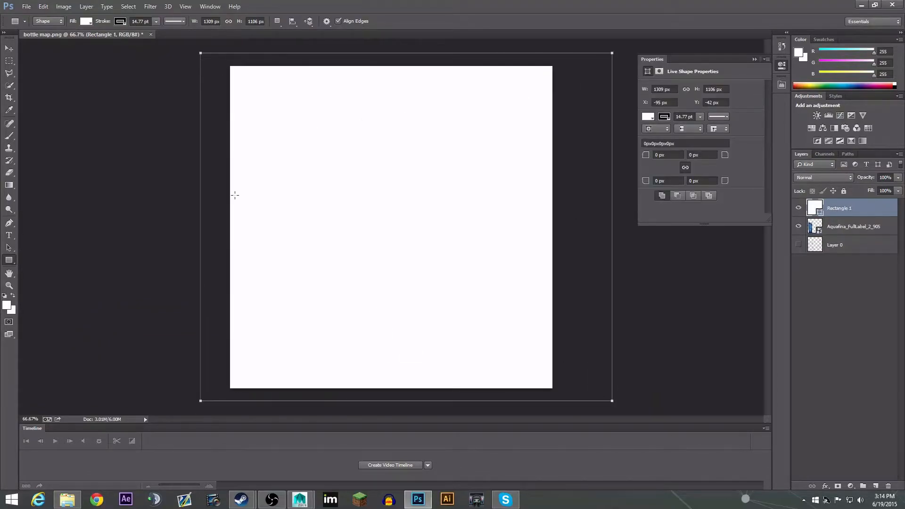
pyautogui.click(87, 22)
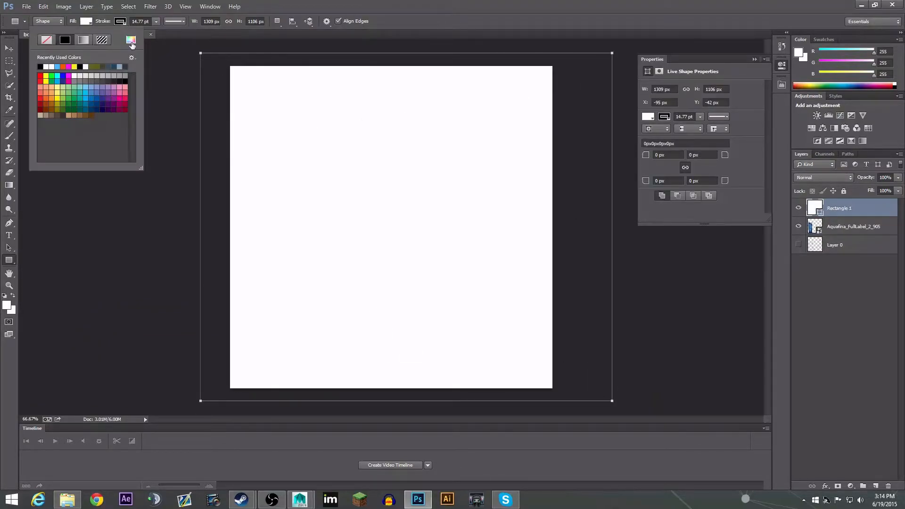
pyautogui.click(130, 39)
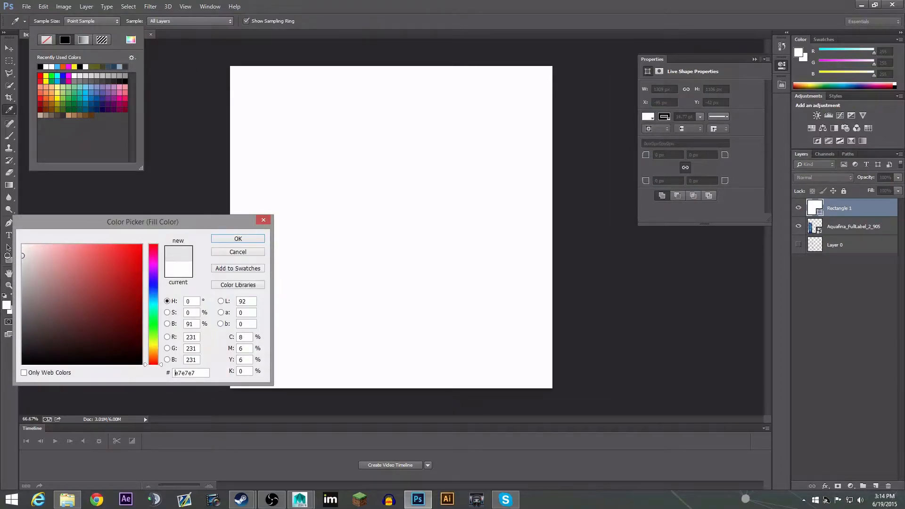
pyautogui.click(22, 251)
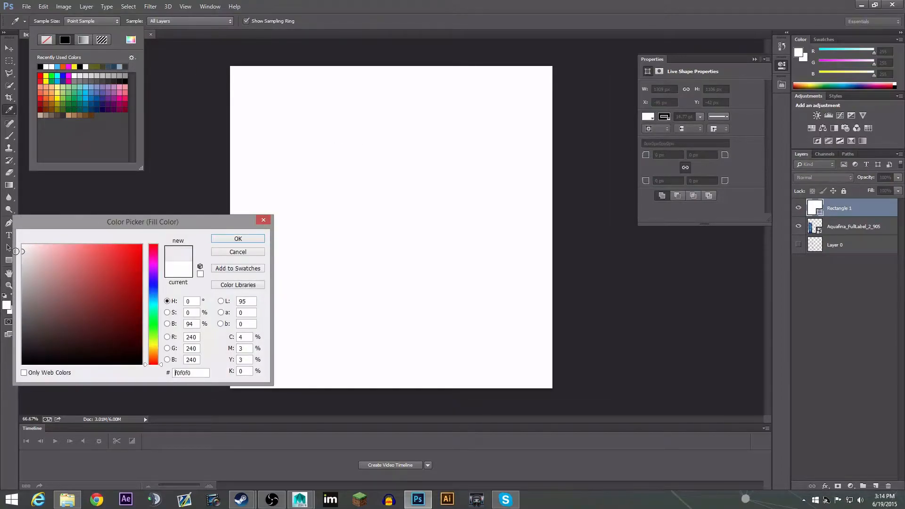
pyautogui.click(238, 239)
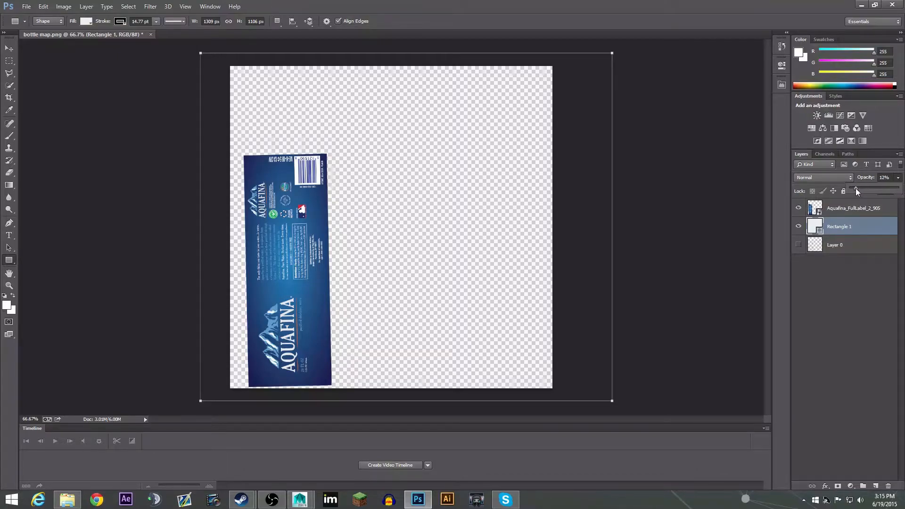
# Step: Lower the rectangle layer's opacity and move the Aquafina_FullLabel layer above it
pyautogui.click(883, 177)
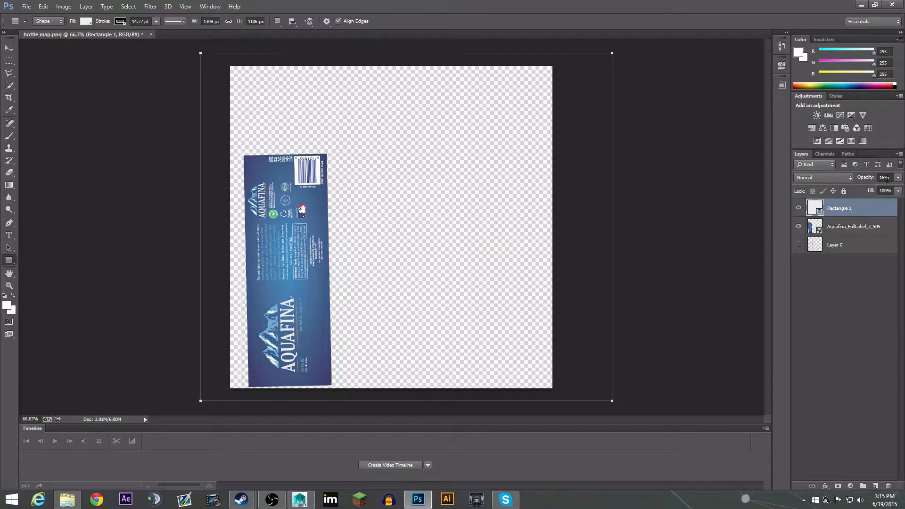
pyautogui.click(882, 177)
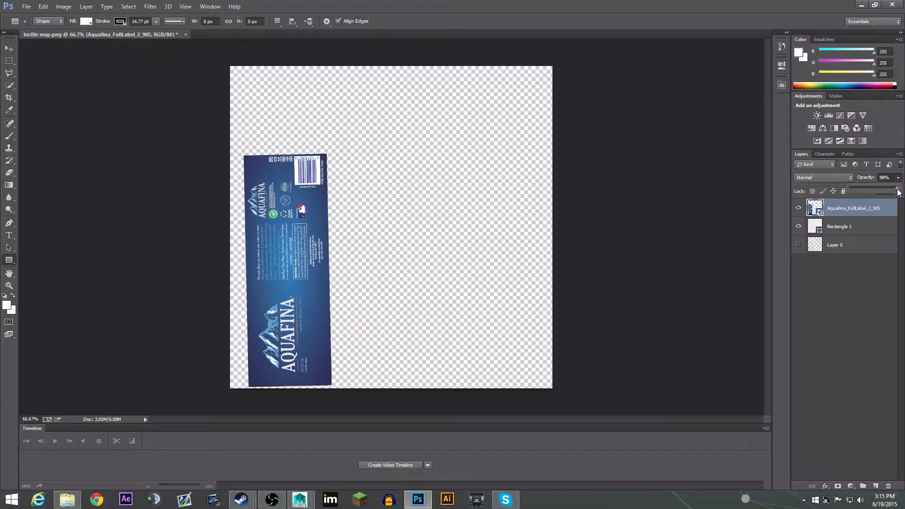
pyautogui.moveTo(794, 139)
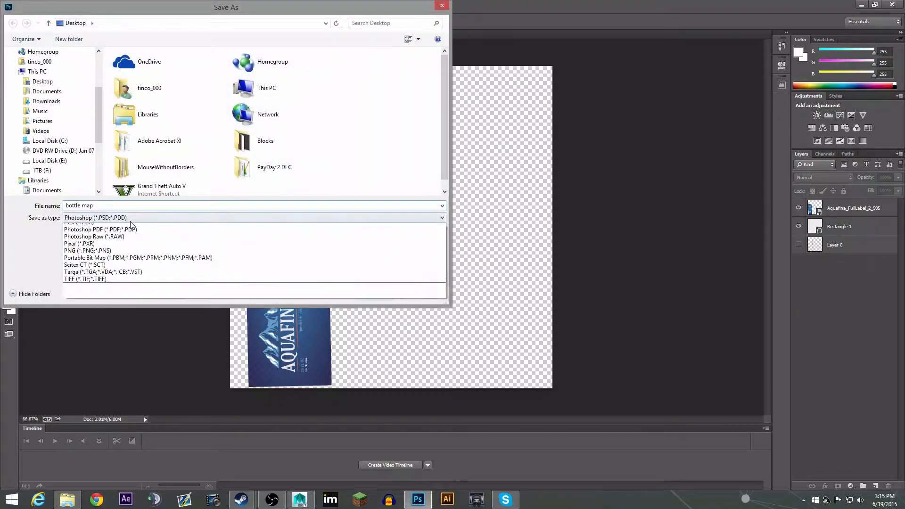
# Step: Save the label map as 'bottle map' PNG on the Desktop, accepting the default PNG options
pyautogui.click(88, 250)
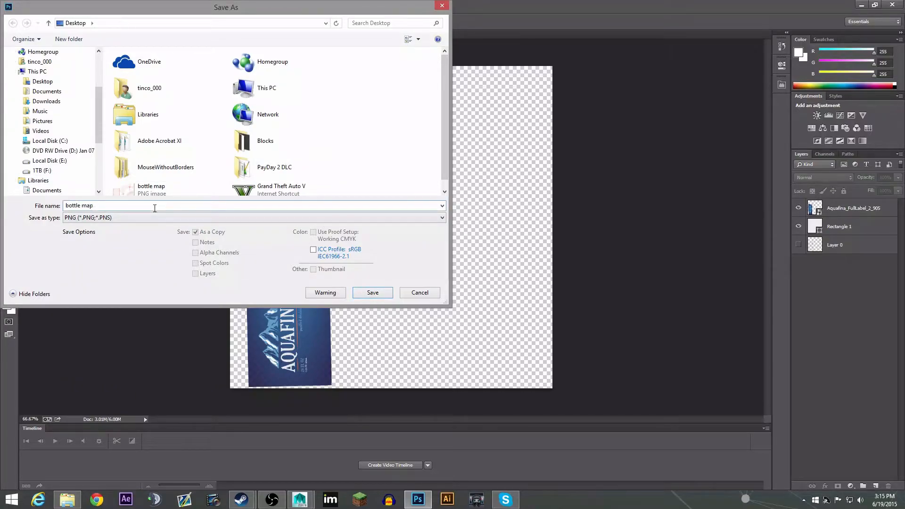
pyautogui.click(373, 292)
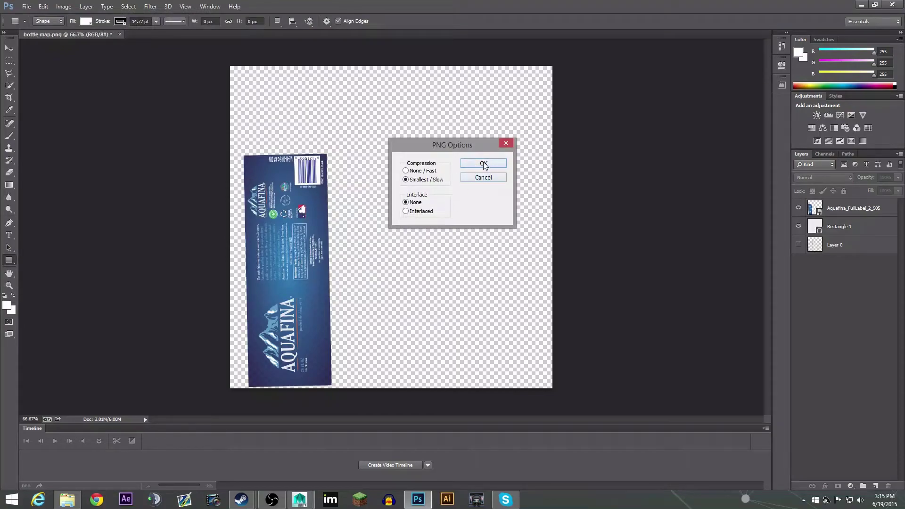
pyautogui.click(483, 164)
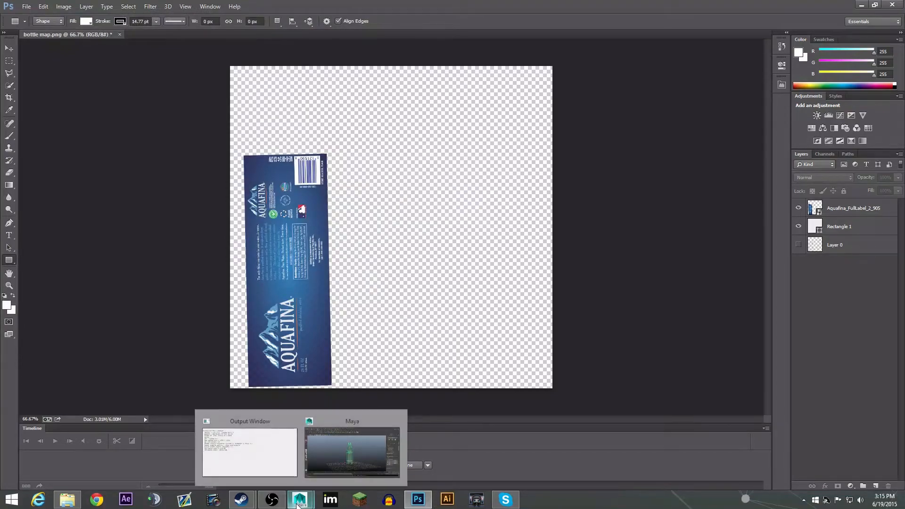
# Step: Return to Maya, close the UV Texture Editor and bring up the Hypershade
pyautogui.click(352, 451)
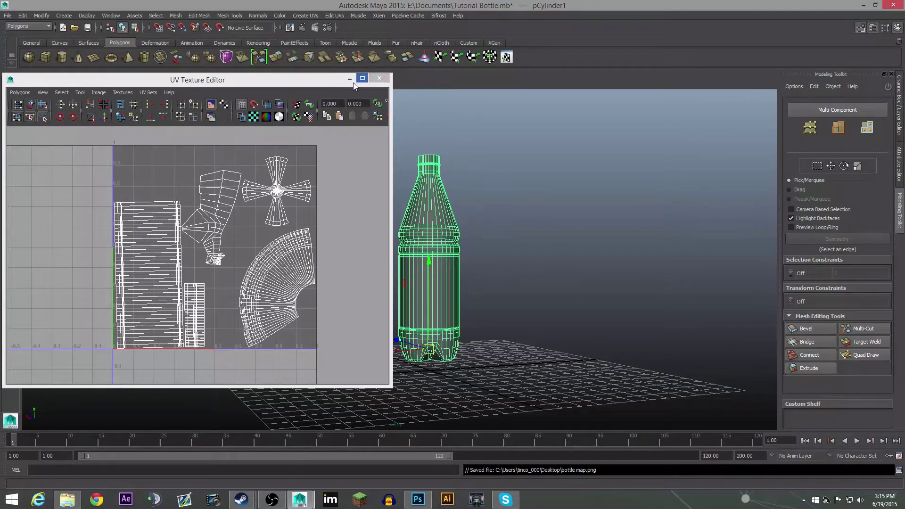
pyautogui.click(379, 79)
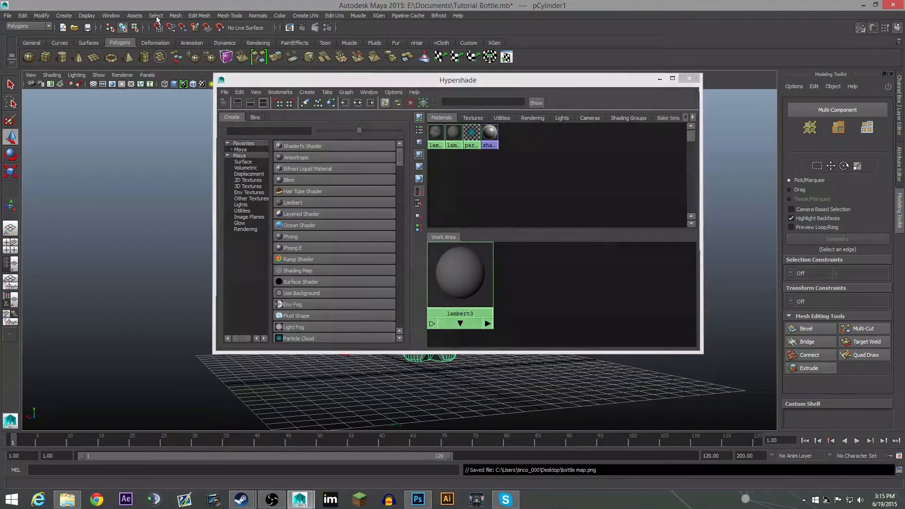
pyautogui.click(111, 16)
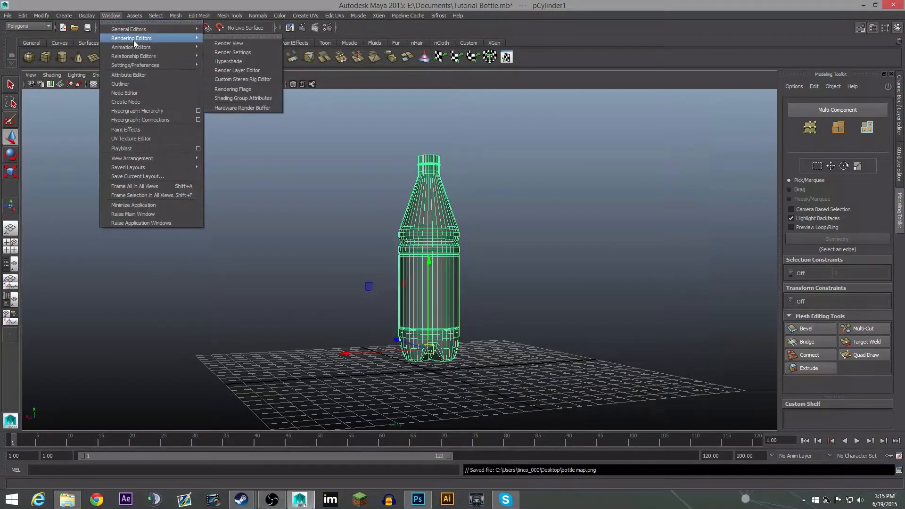
pyautogui.moveTo(228, 61)
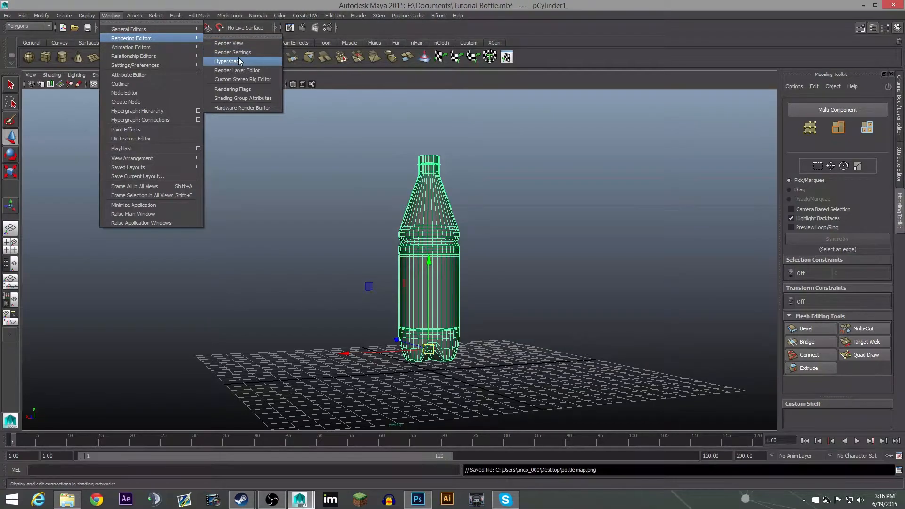
pyautogui.click(227, 61)
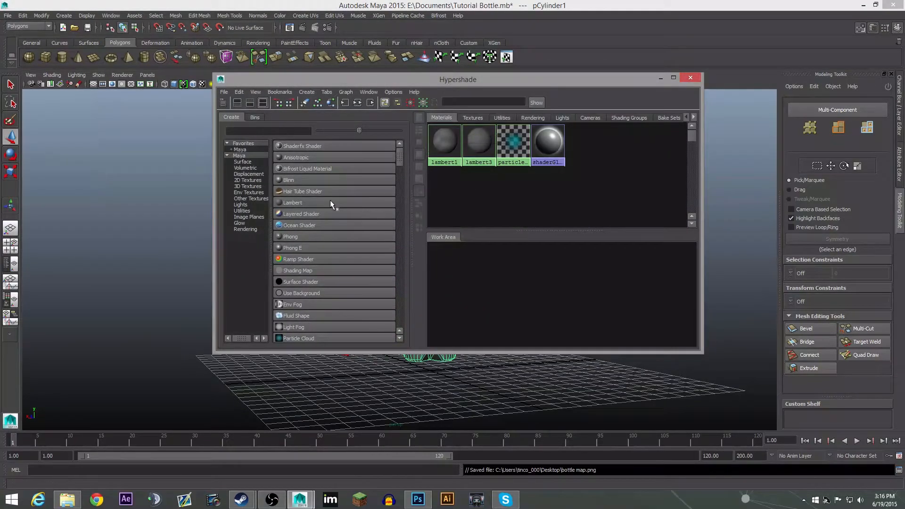
pyautogui.moveTo(321, 181)
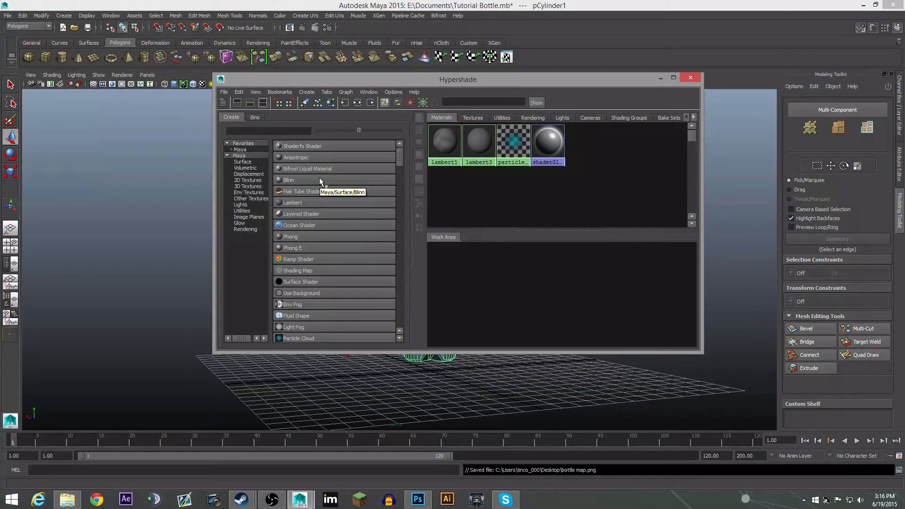
pyautogui.moveTo(323, 184)
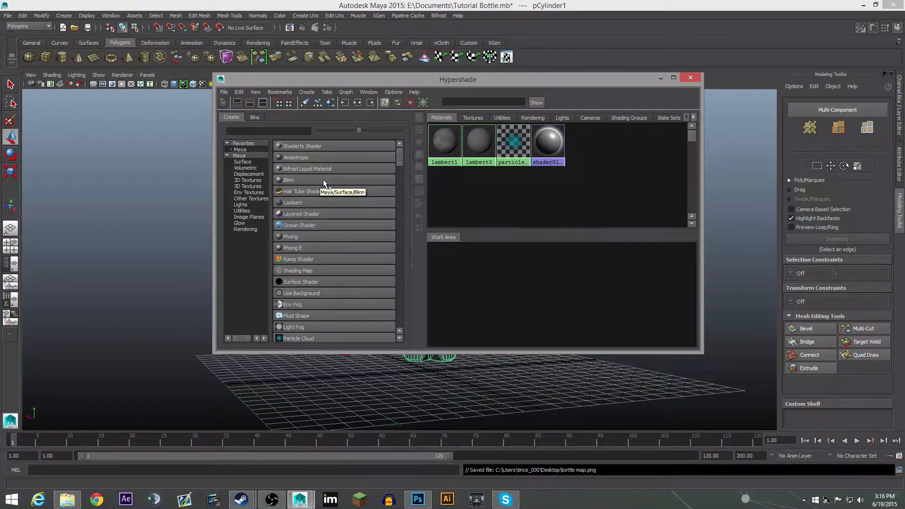
# Step: Create a new Blinn material and show blinn1's attributes in the Attribute Editor
pyautogui.click(289, 179)
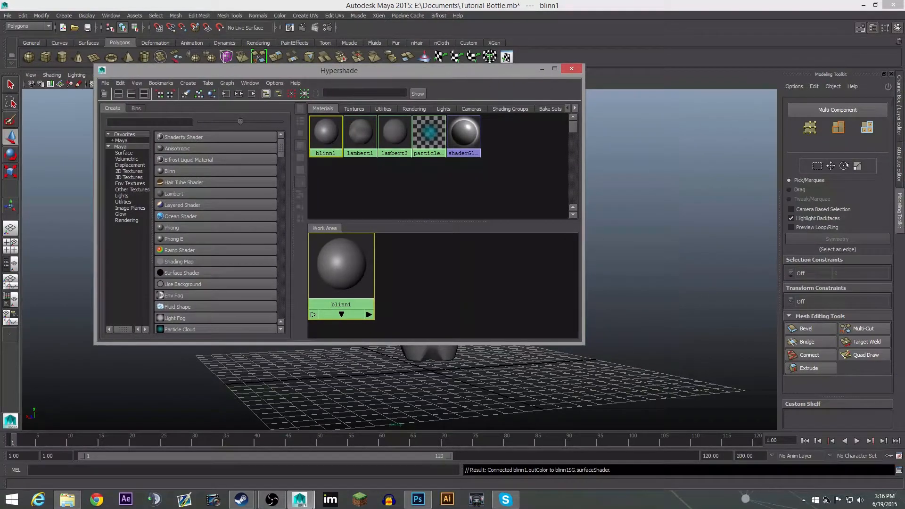
pyautogui.doubleClick(326, 132)
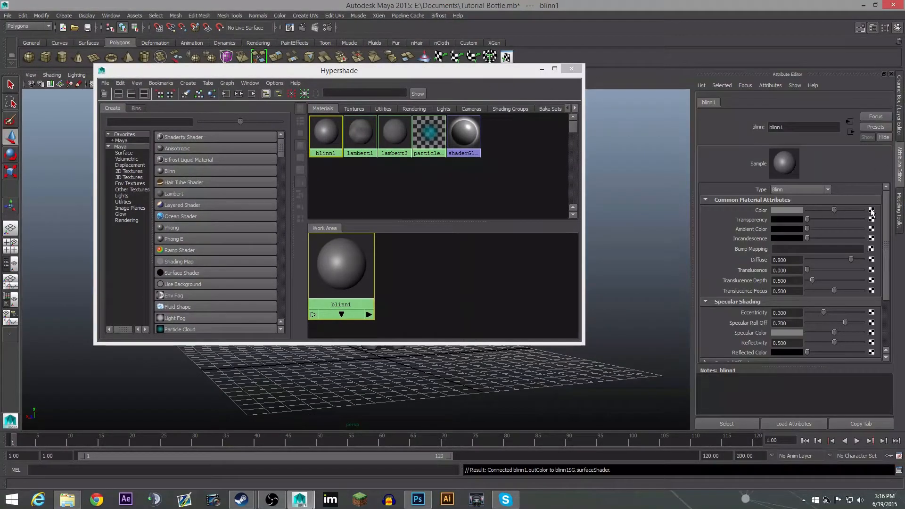
# Step: Map a File texture to the Blinn colour and browse toward bottle map.png on the Desktop
pyautogui.click(872, 210)
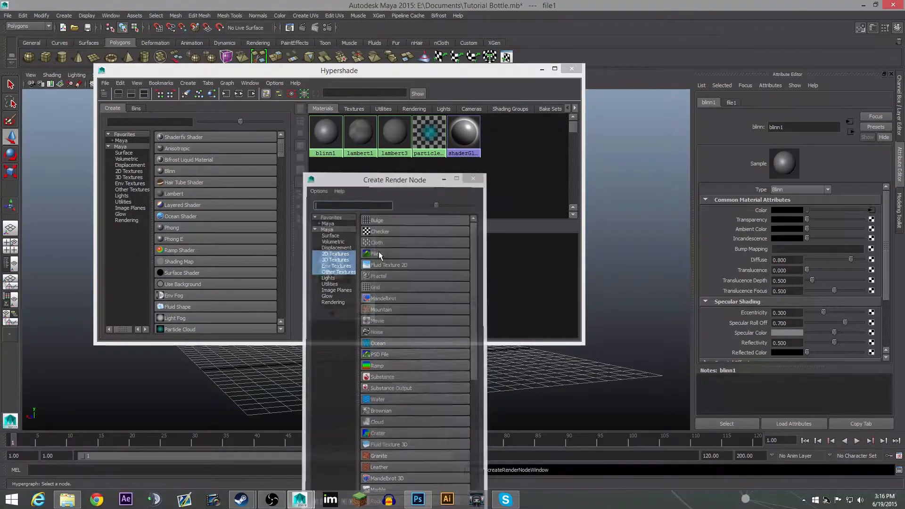
pyautogui.click(376, 253)
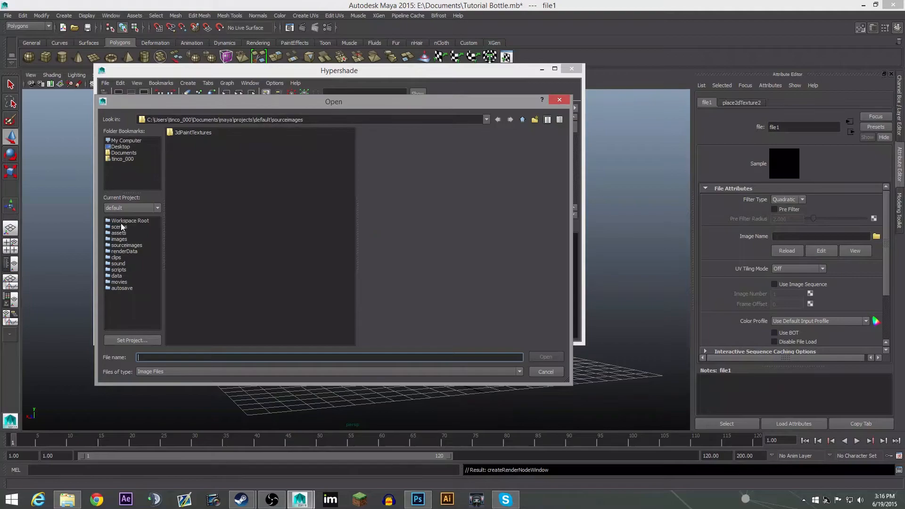
pyautogui.click(125, 140)
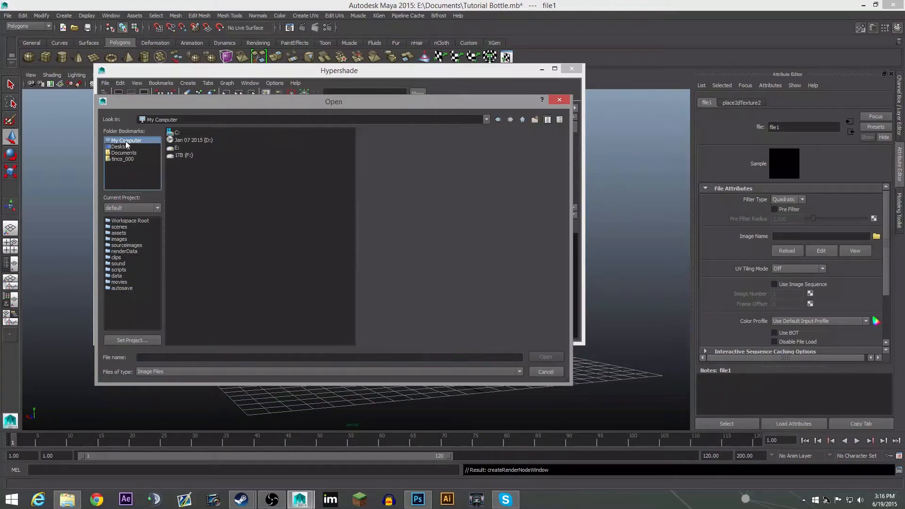
pyautogui.click(120, 147)
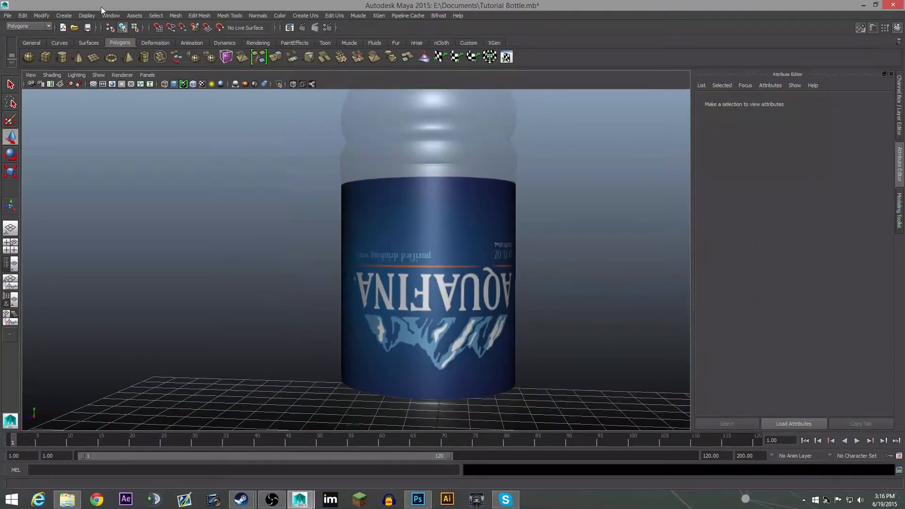
# Step: In the UV Texture Editor, flip and reposition the label UV shell so the Aquafina text reads upright
pyautogui.click(111, 16)
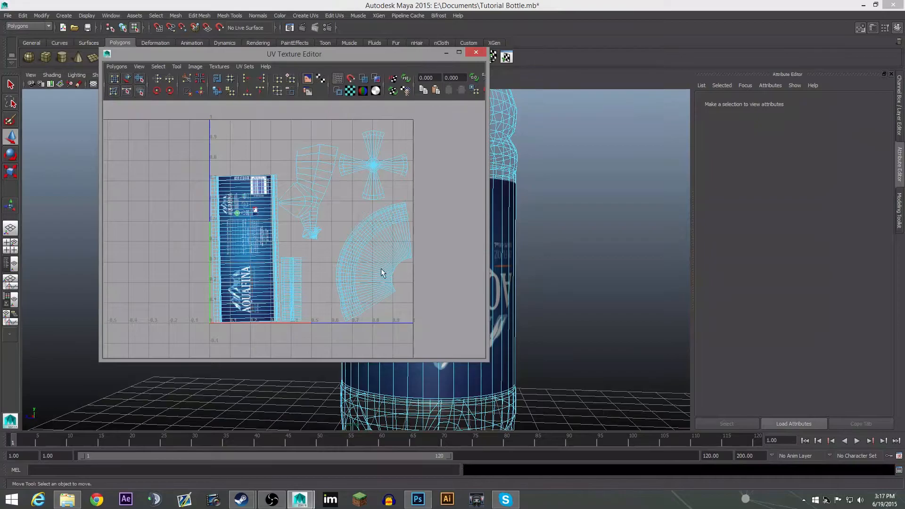
pyautogui.click(475, 52)
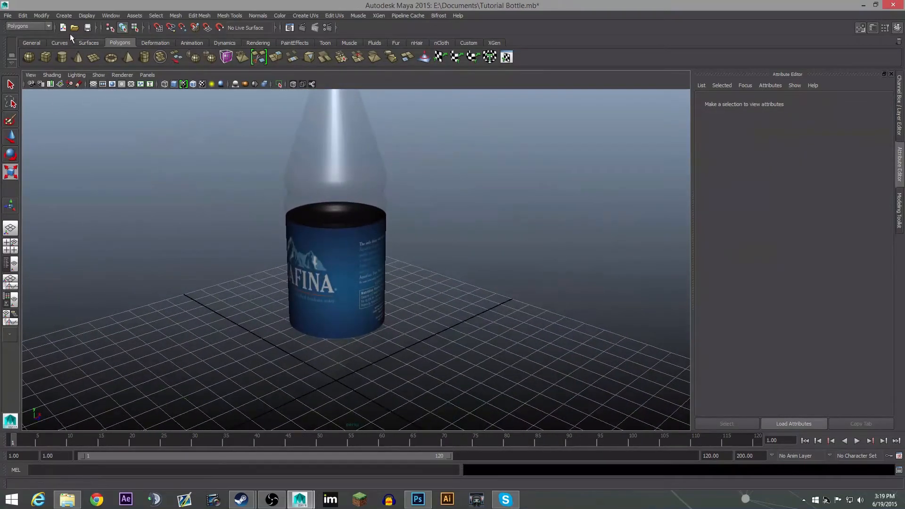
# Step: Add a spot light to the scene via Create > Lights > Spot Light
pyautogui.click(40, 16)
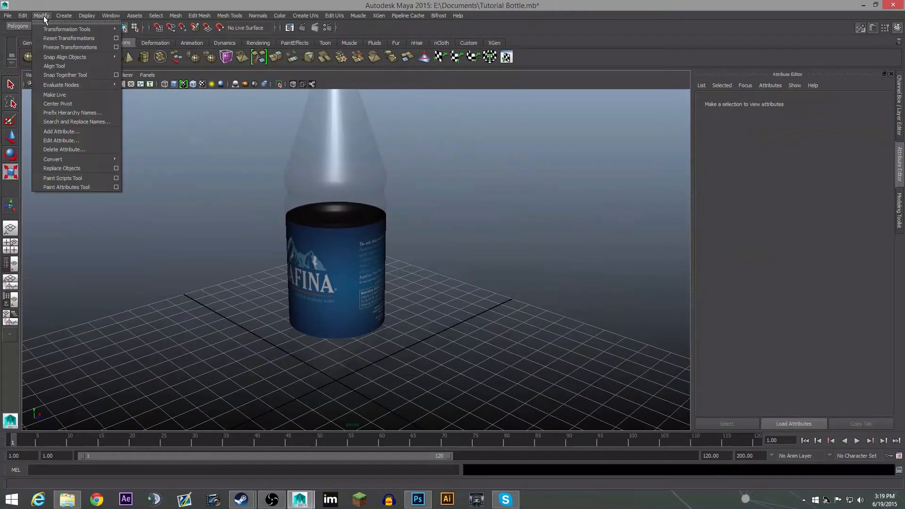
pyautogui.click(63, 16)
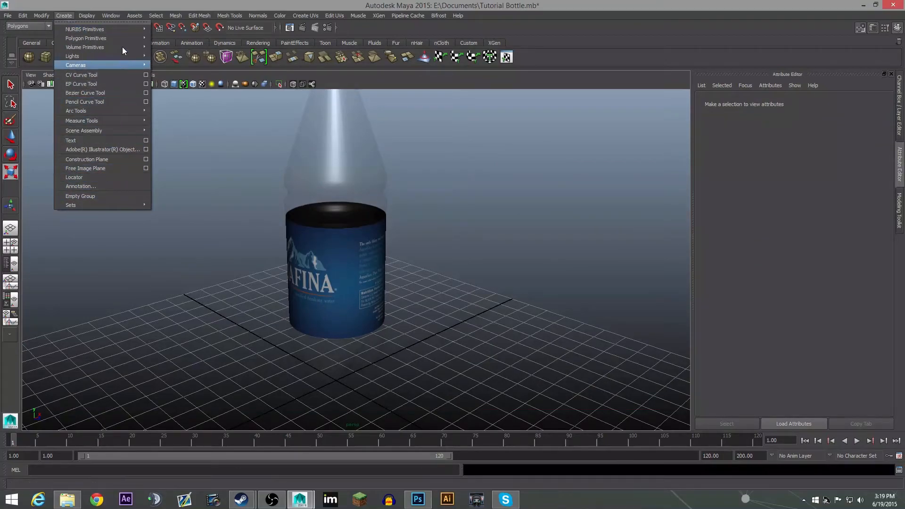
pyautogui.moveTo(73, 55)
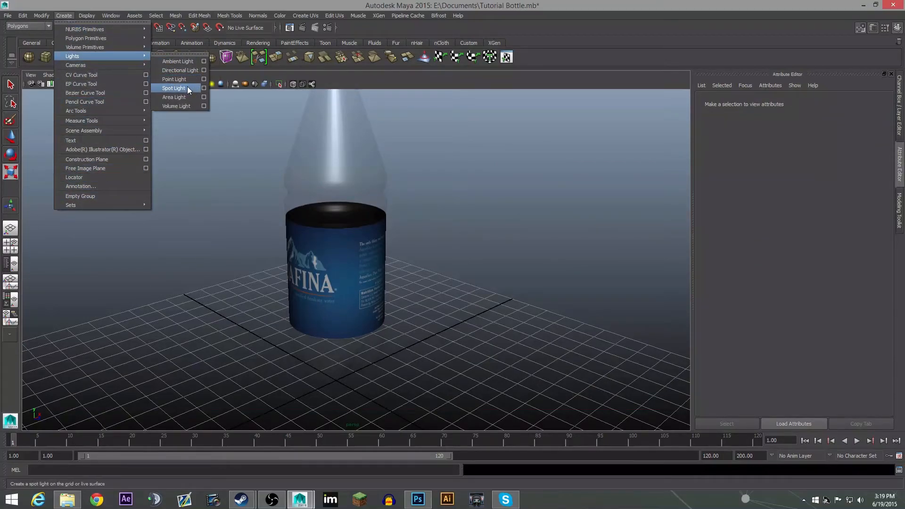
pyautogui.click(175, 80)
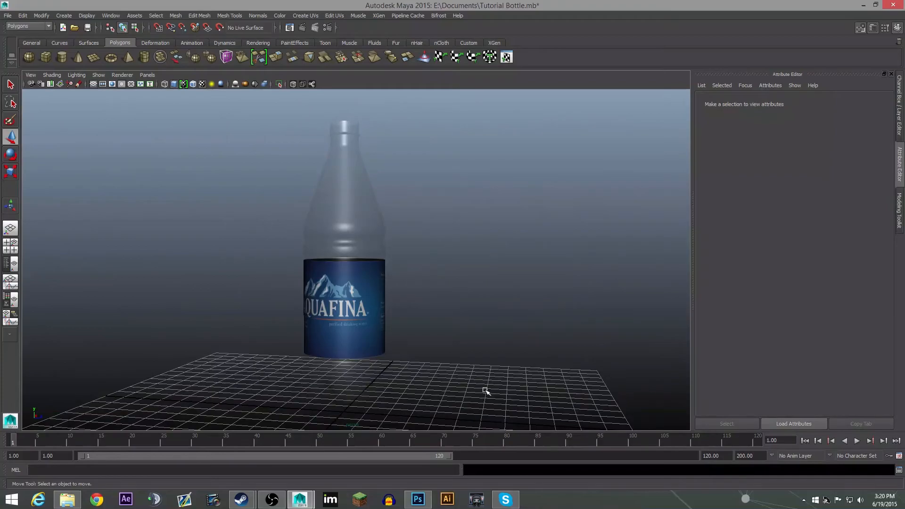
pyautogui.moveTo(436, 299)
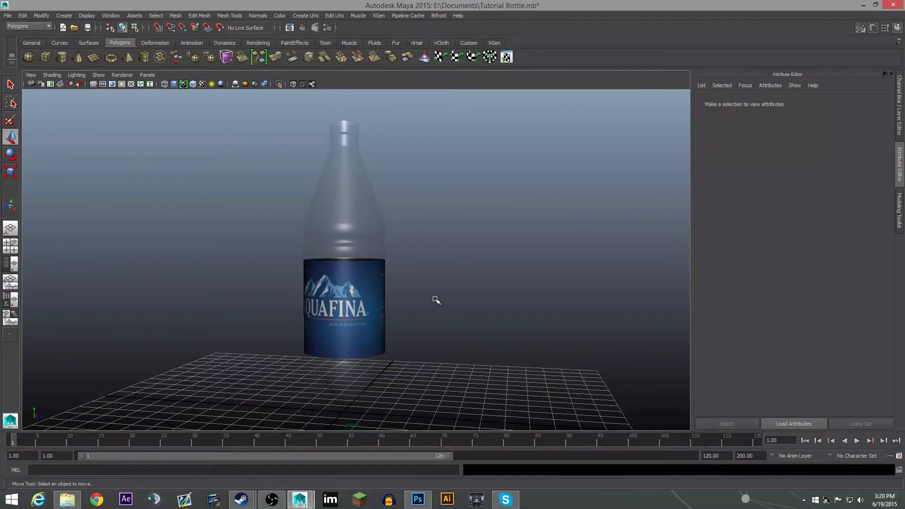